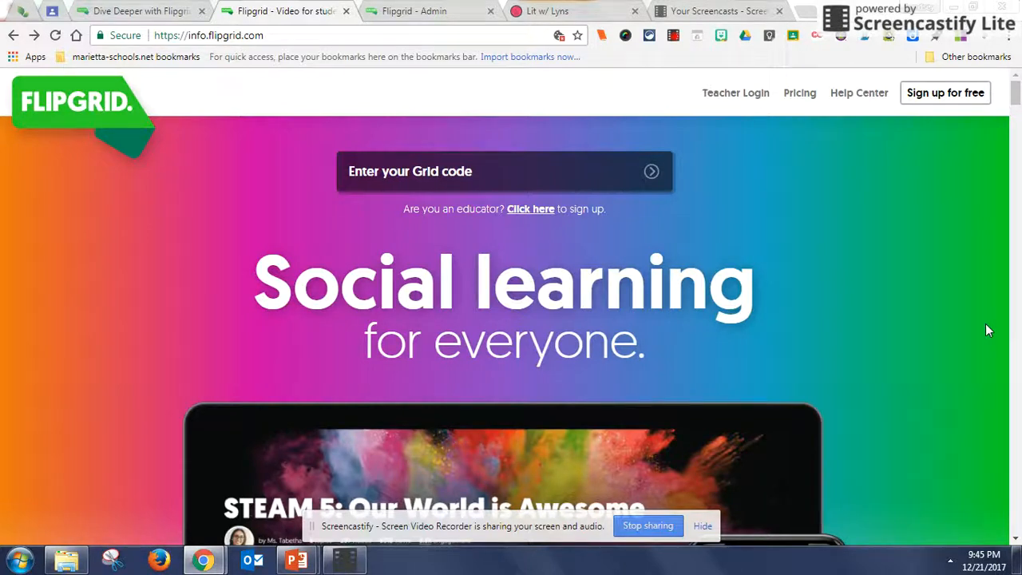
mouse_move(1016, 369)
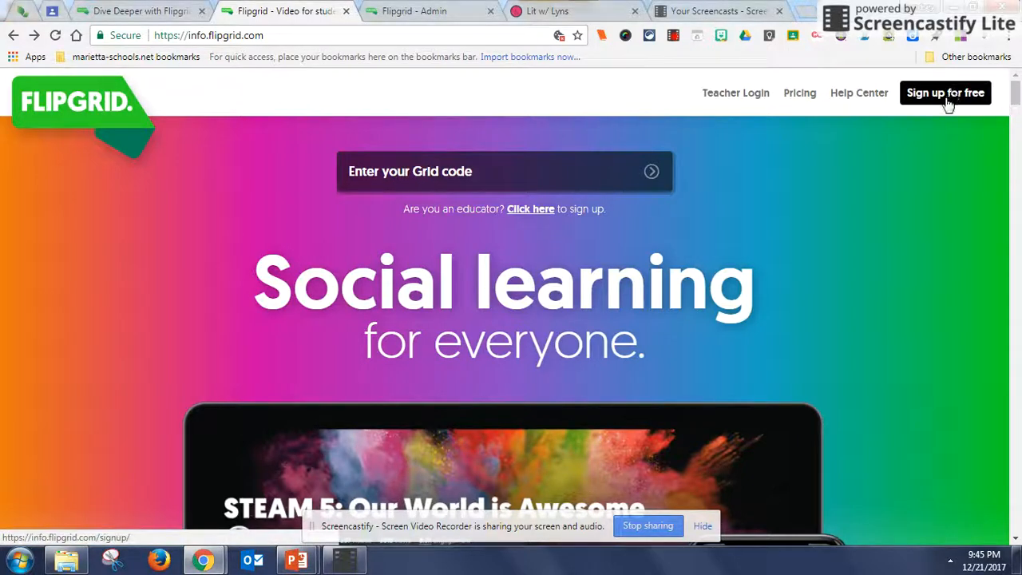
Step: Open the free educator sign-up form from the Flipgrid homepage and look through its fields
click(945, 92)
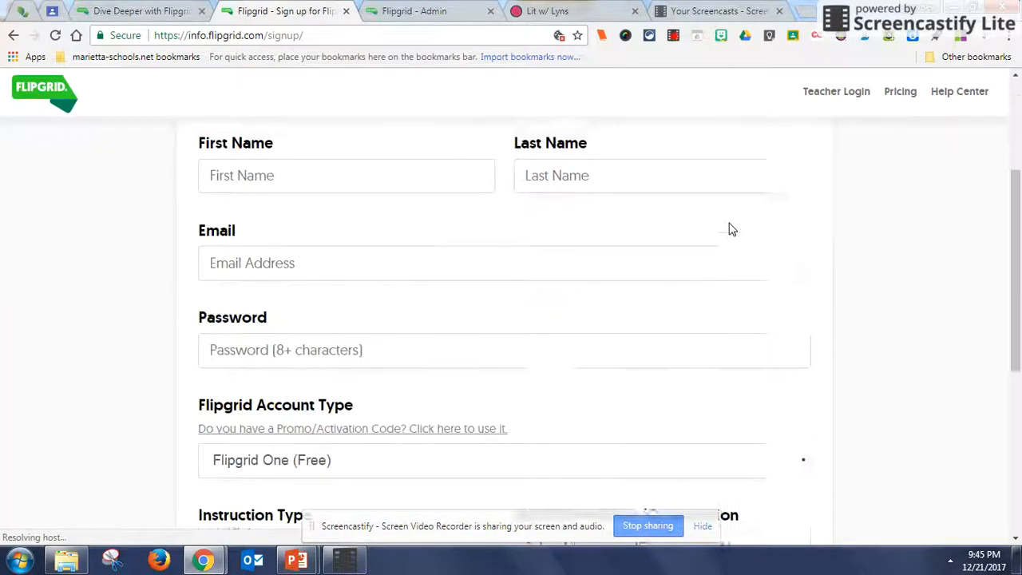
scroll(down, 3)
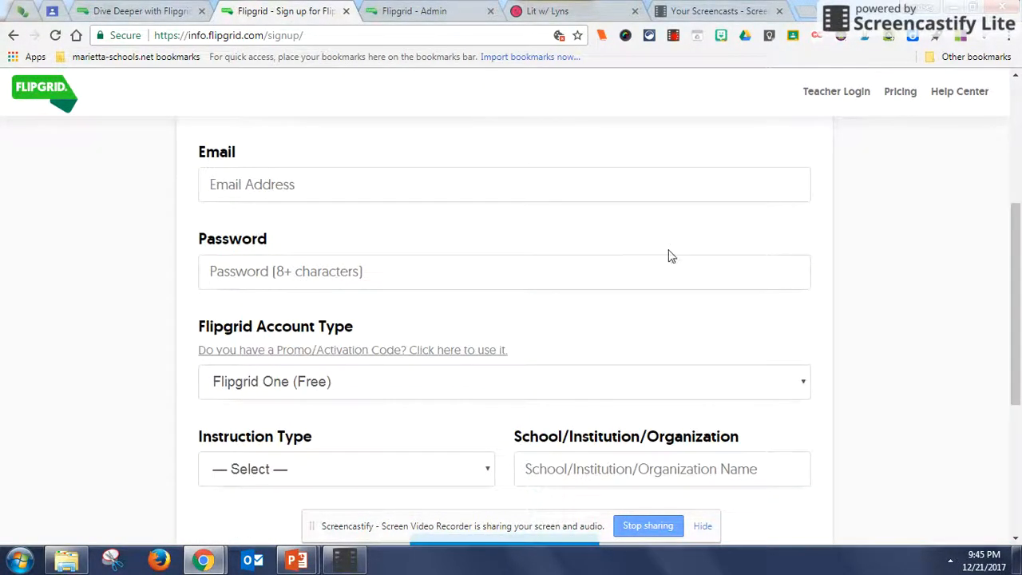
click(504, 381)
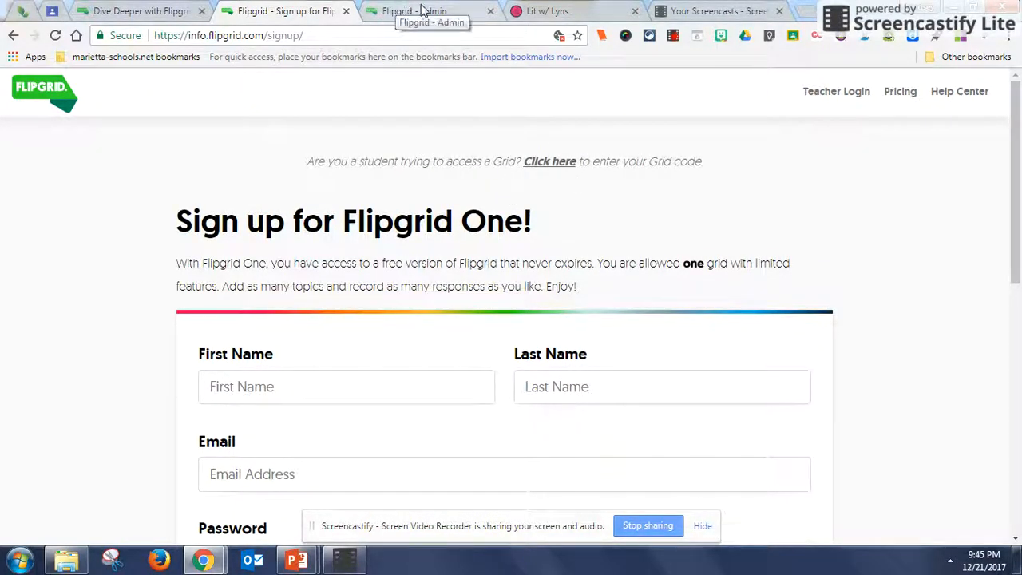
Step: From the admin My Grids list, open the ELA grid to show its three topics
click(414, 12)
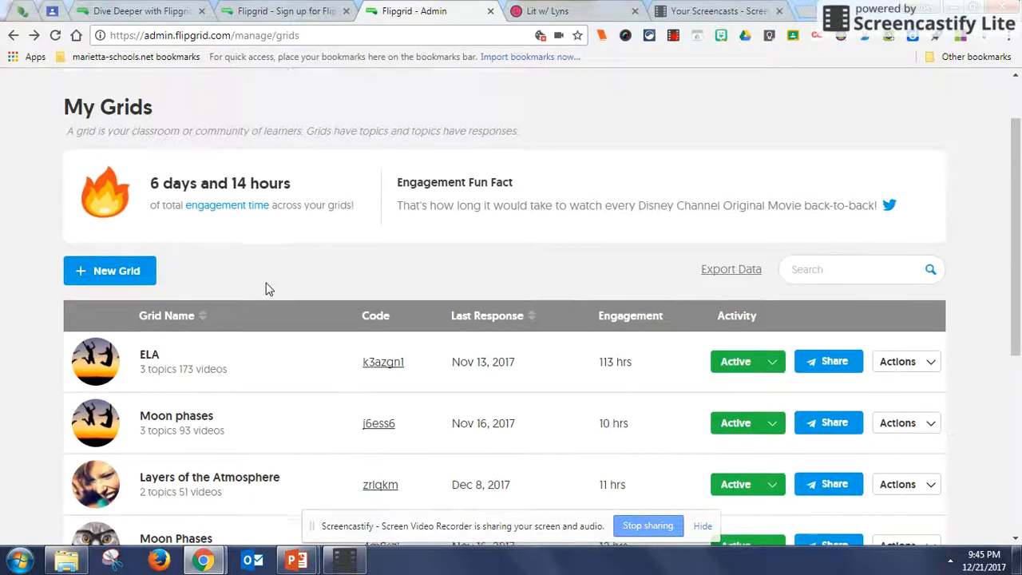
scroll(down, 3)
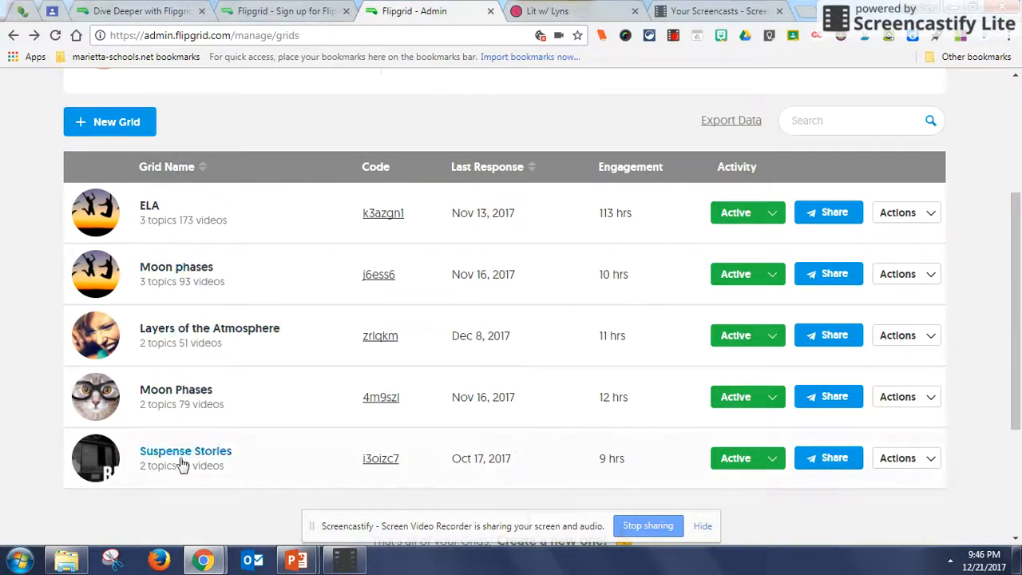
mouse_move(206, 301)
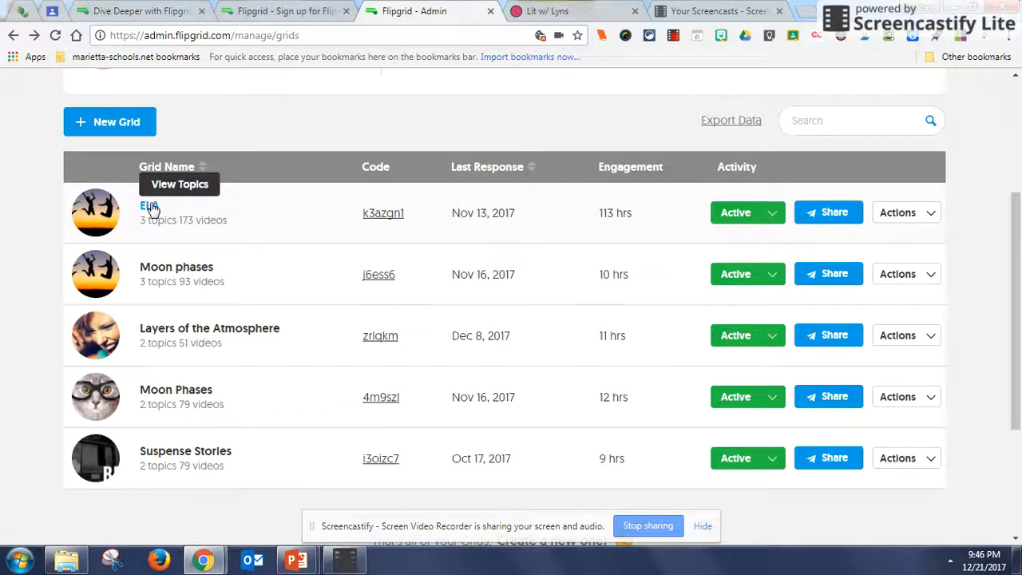
click(148, 209)
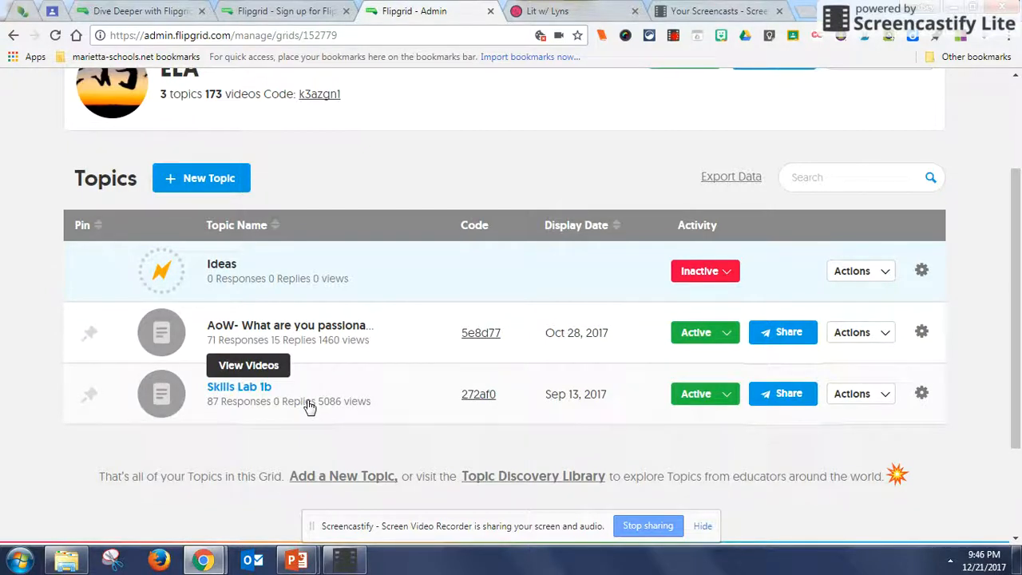
mouse_move(367, 304)
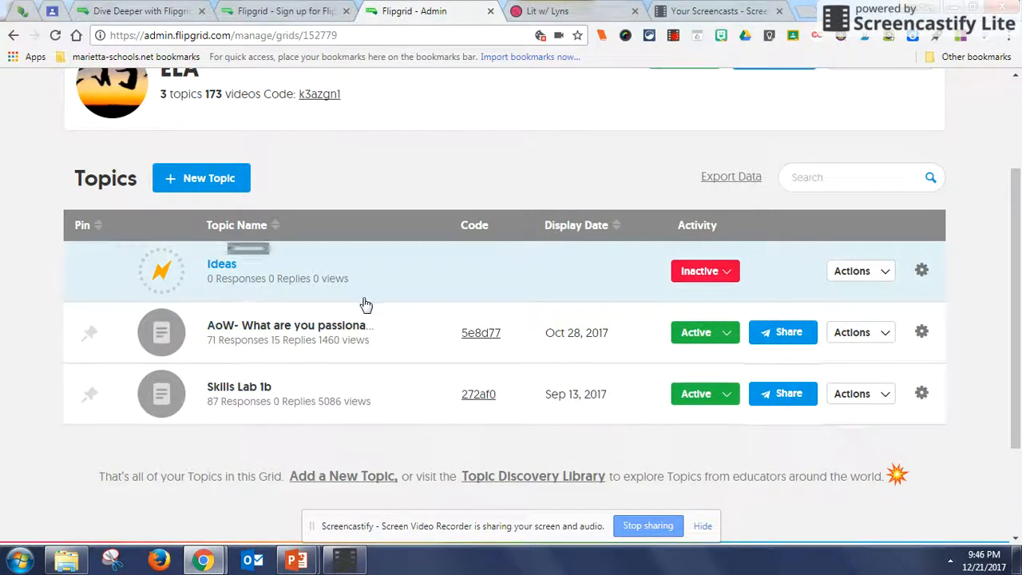
mouse_move(161, 270)
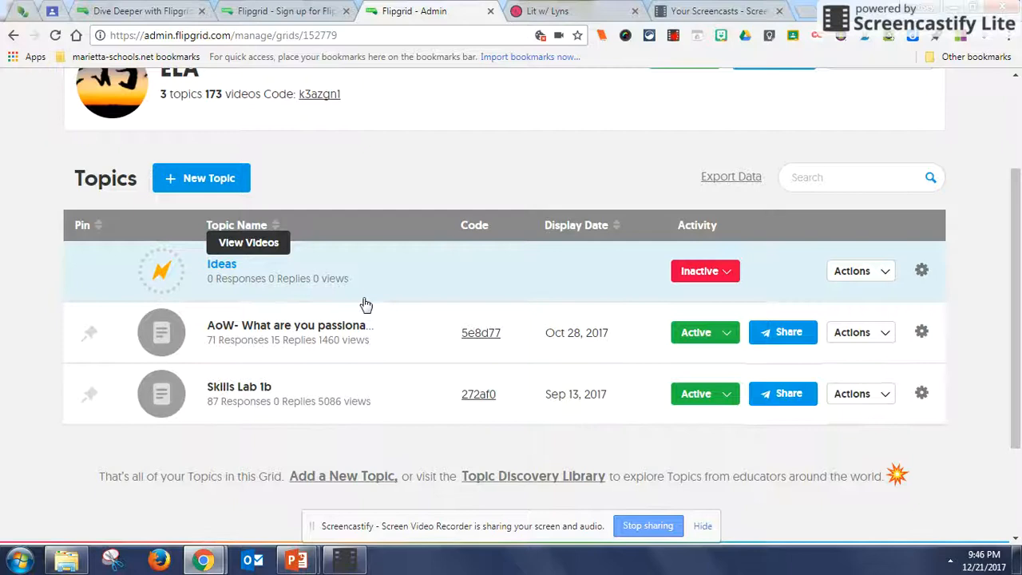
mouse_move(311, 373)
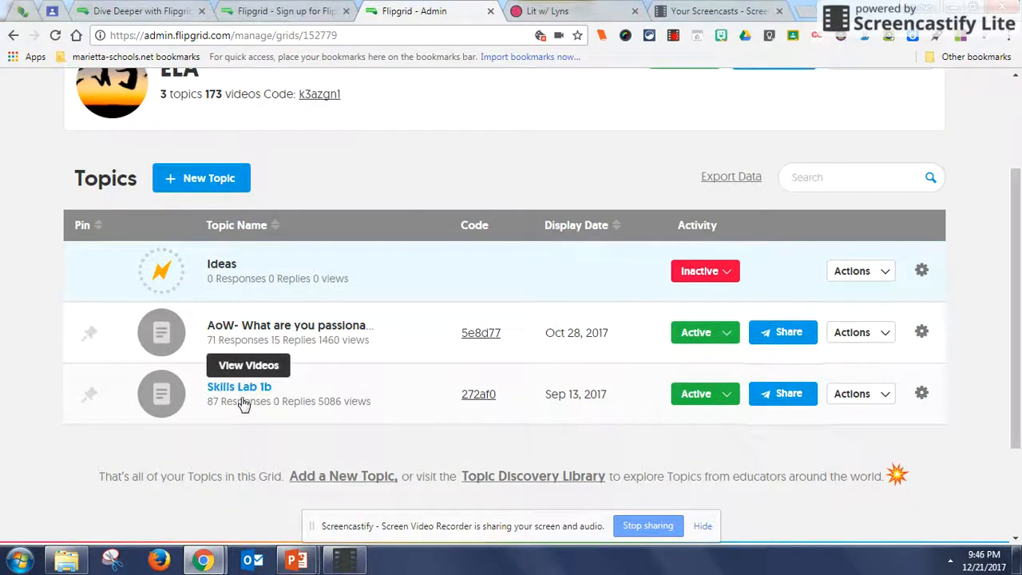
mouse_move(387, 316)
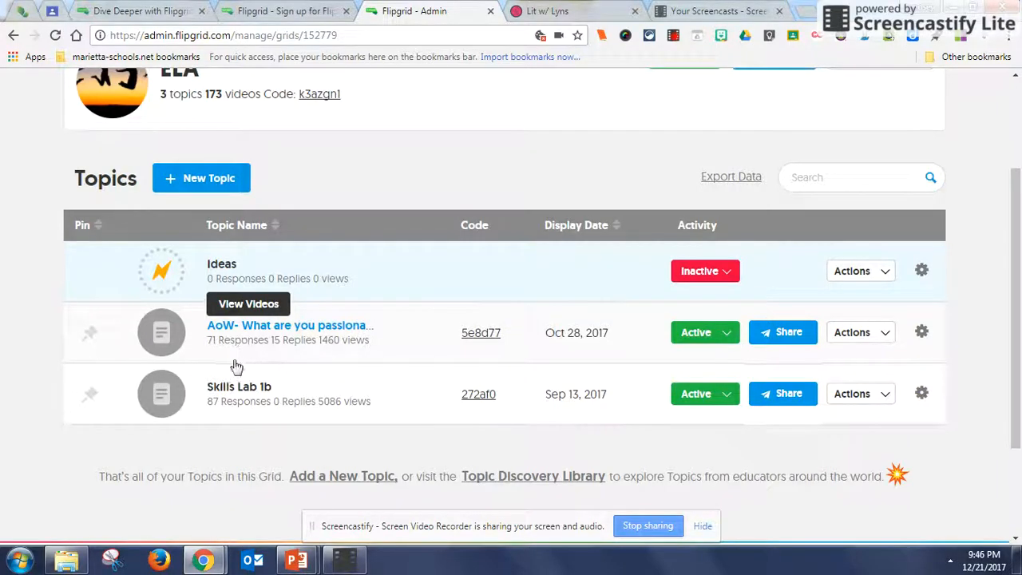
Step: Open the 'AoW- What are you passionate about?' topic and browse its student video responses
click(290, 325)
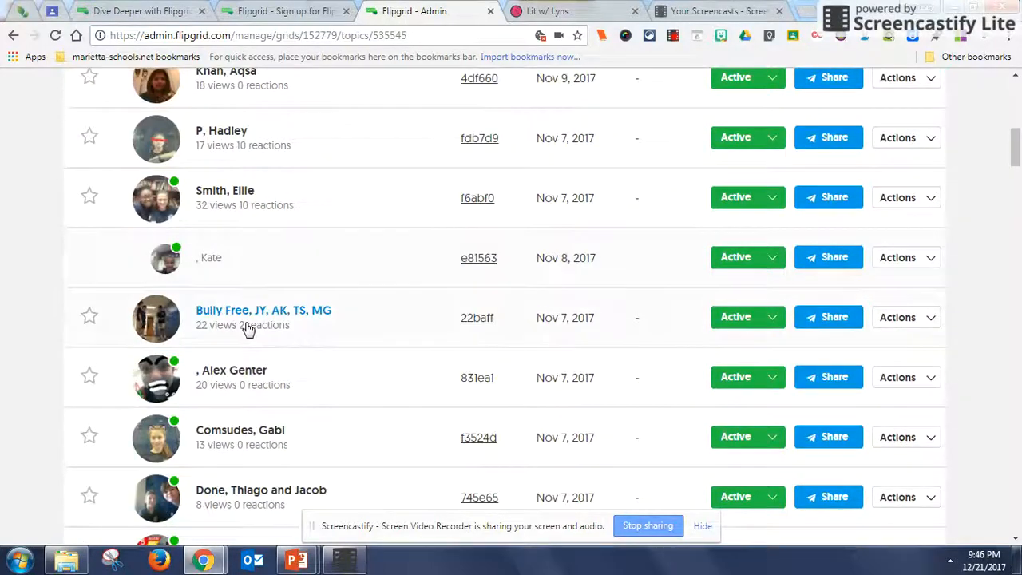
scroll(down, 3)
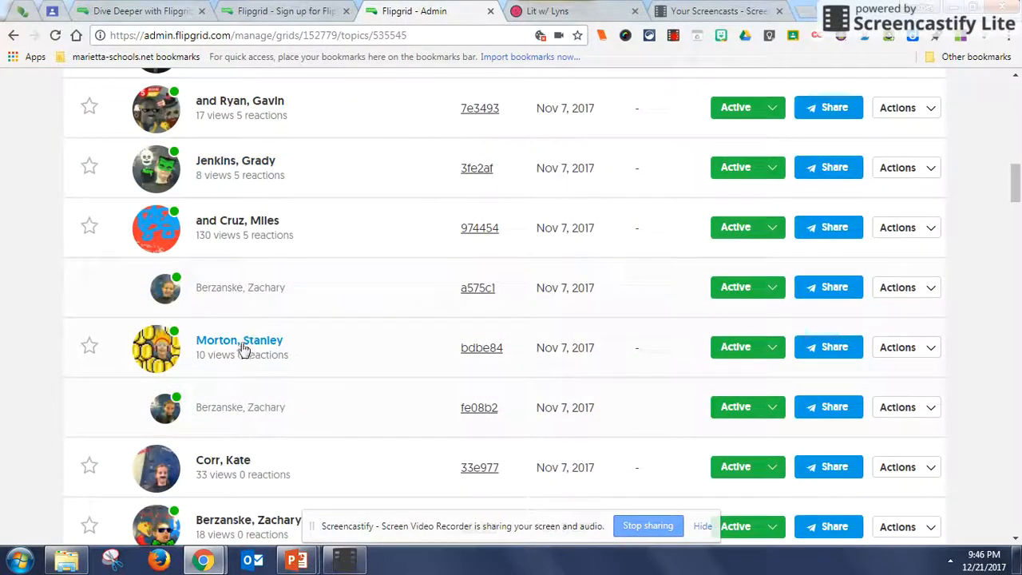
scroll(down, 3)
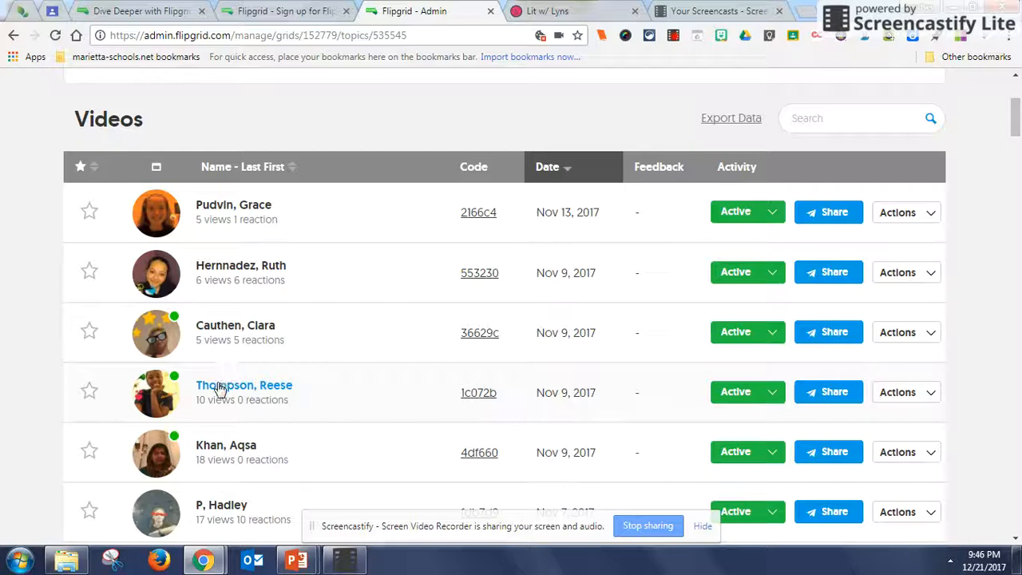
Step: Open a student's Animal Abuse video, give it a heart reaction, and close it
click(243, 385)
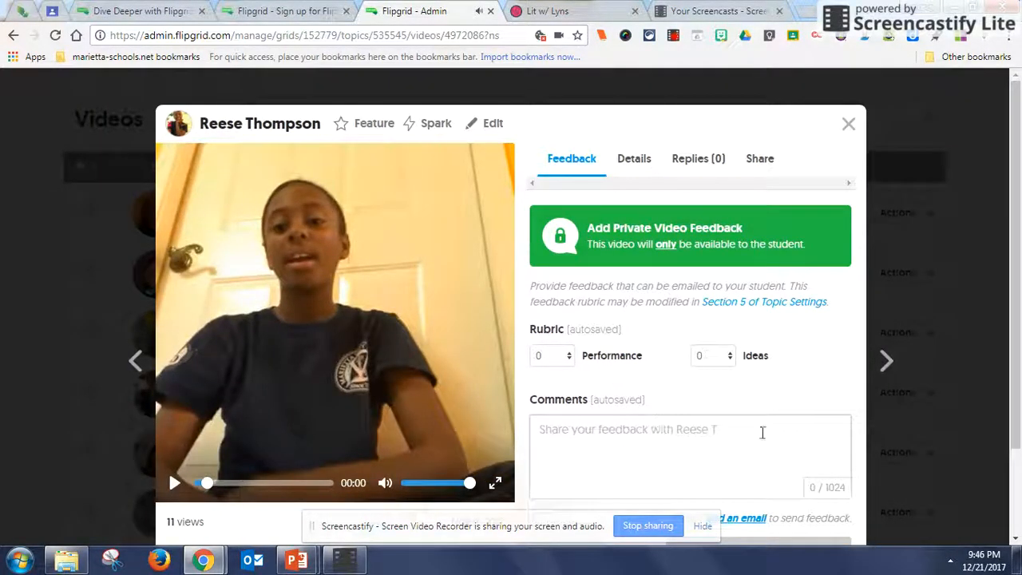
scroll(down, 3)
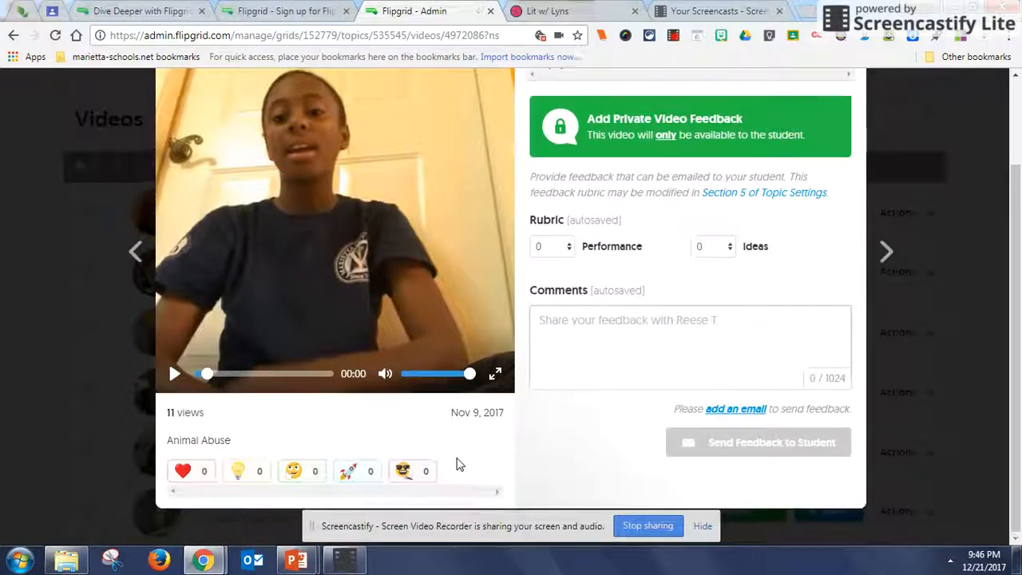
click(192, 470)
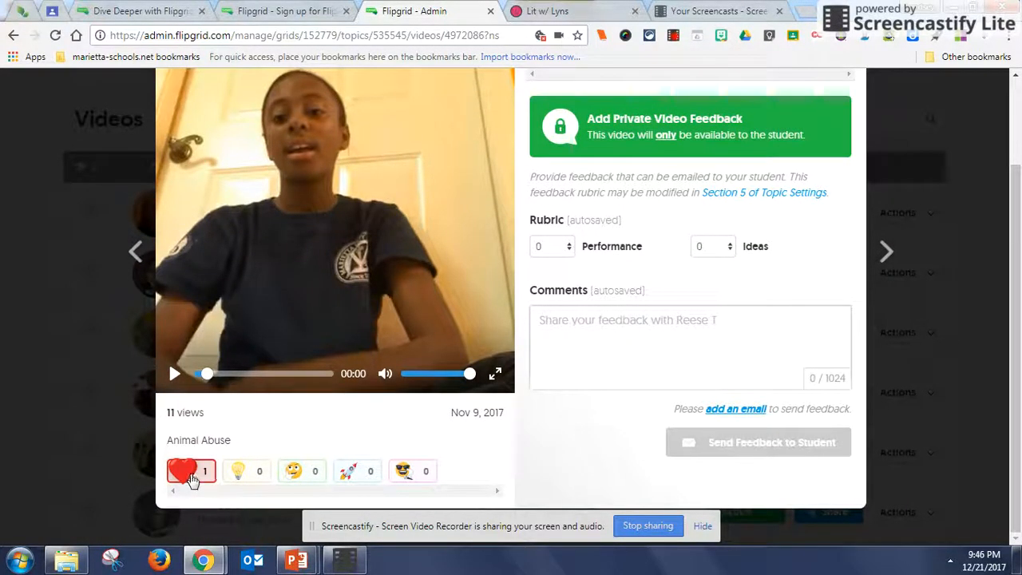
click(246, 470)
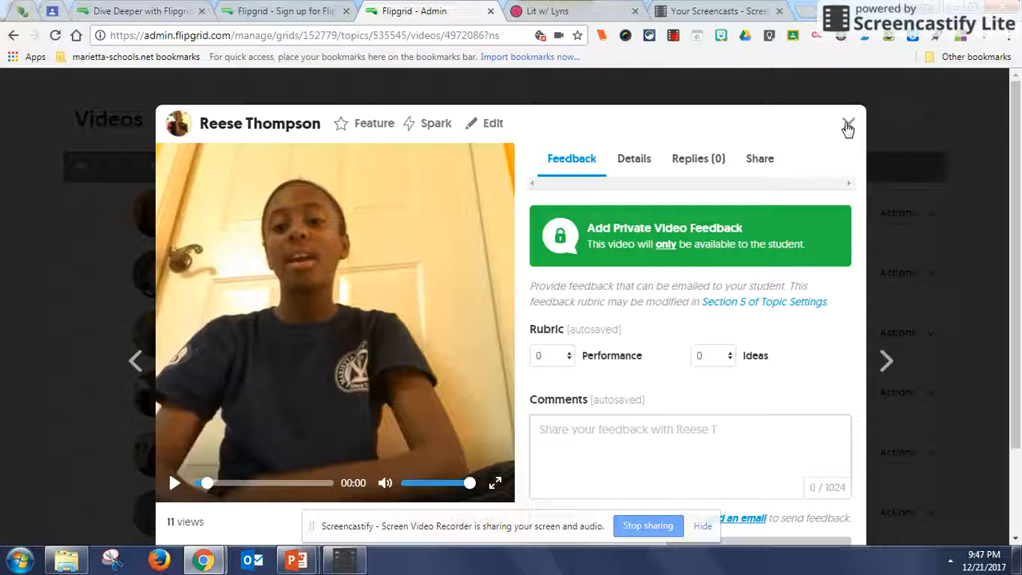
click(848, 128)
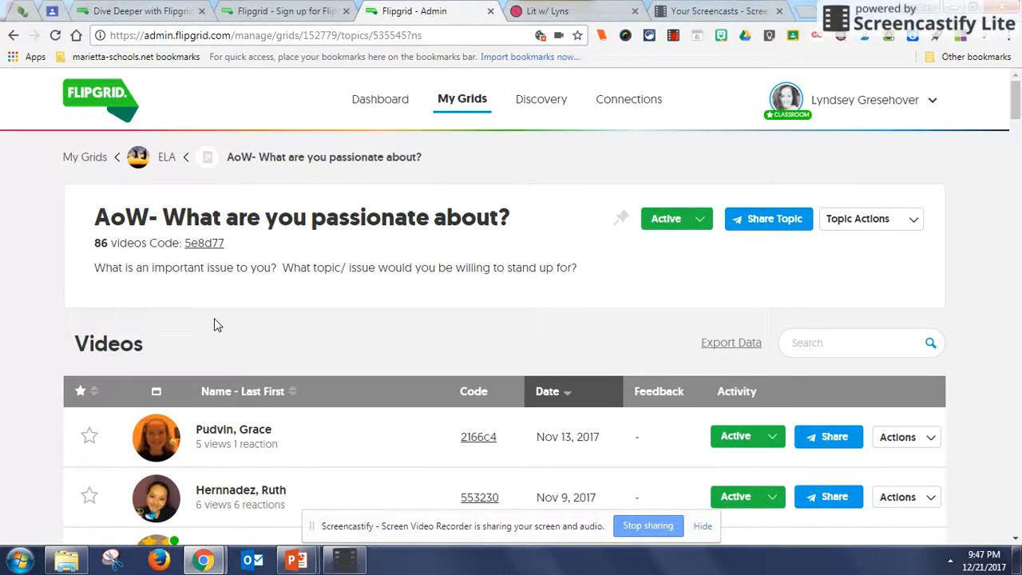
mouse_move(291, 285)
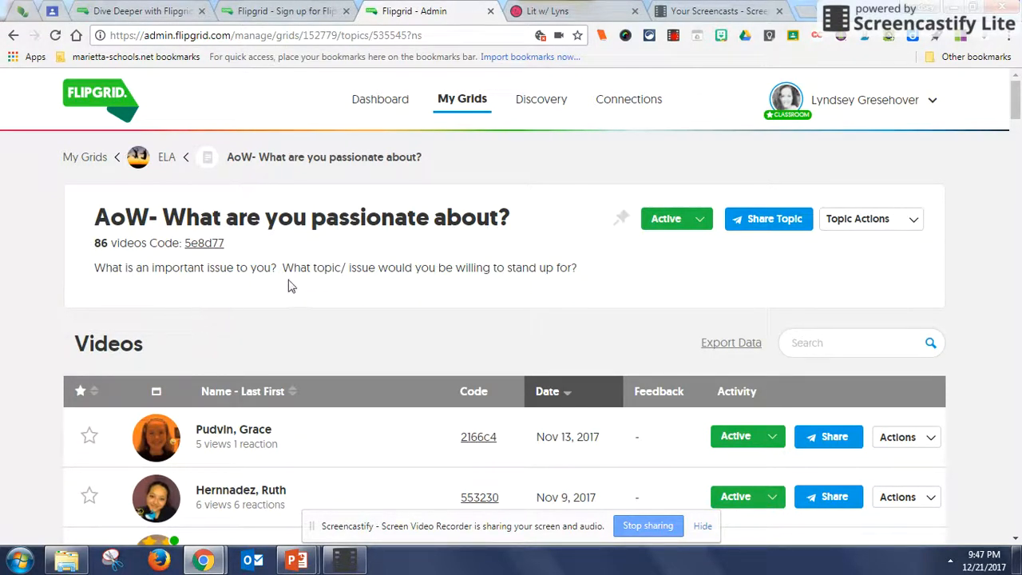
Step: Return to the ELA grid's topic list via the ELA breadcrumb
scroll(down, 3)
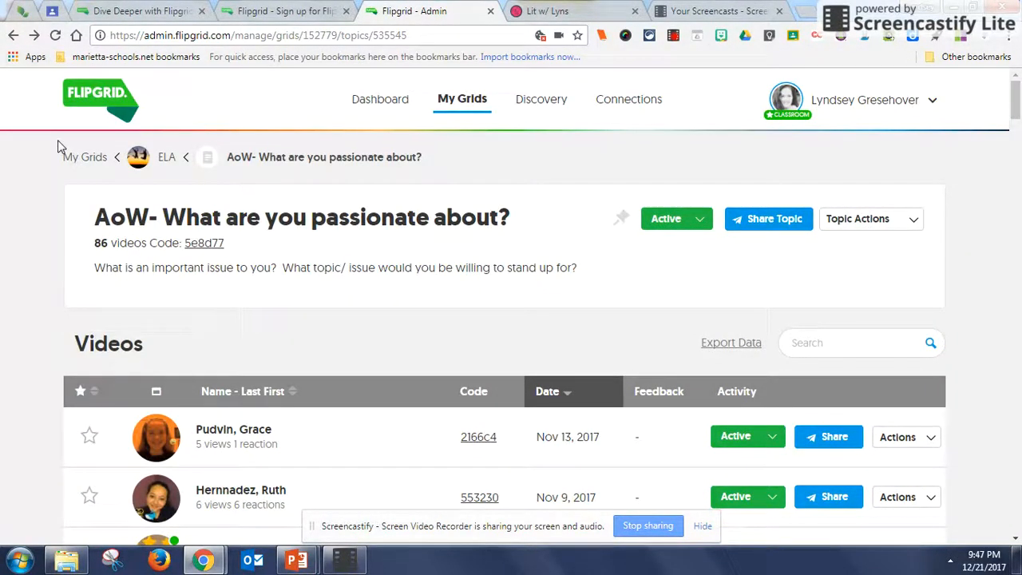
click(167, 156)
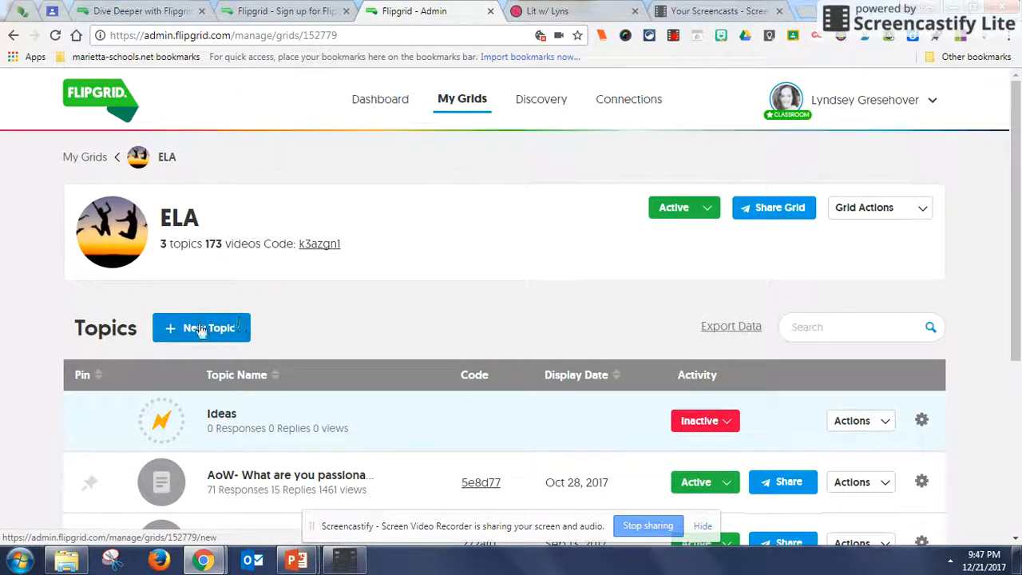
click(201, 327)
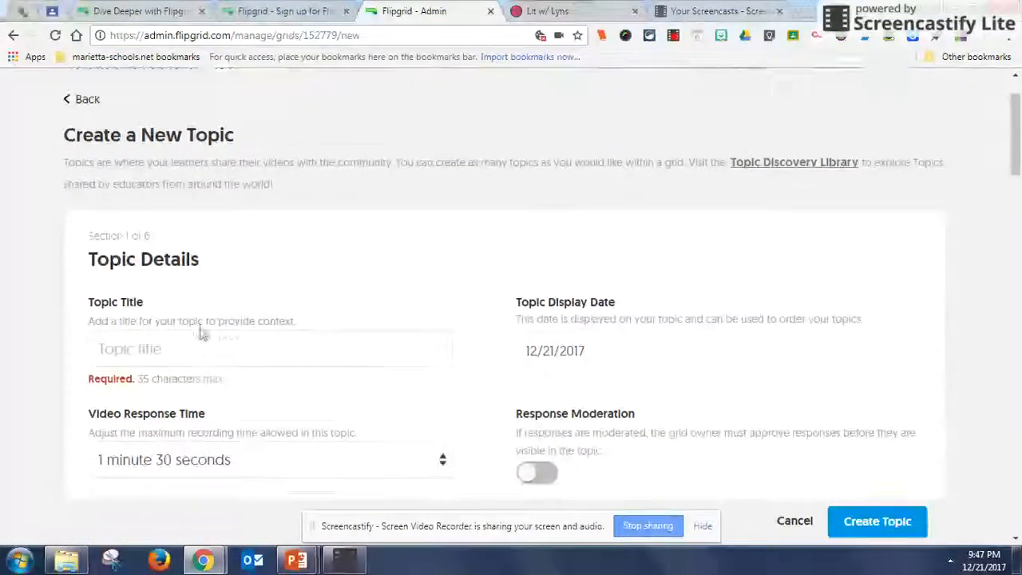
scroll(down, 3)
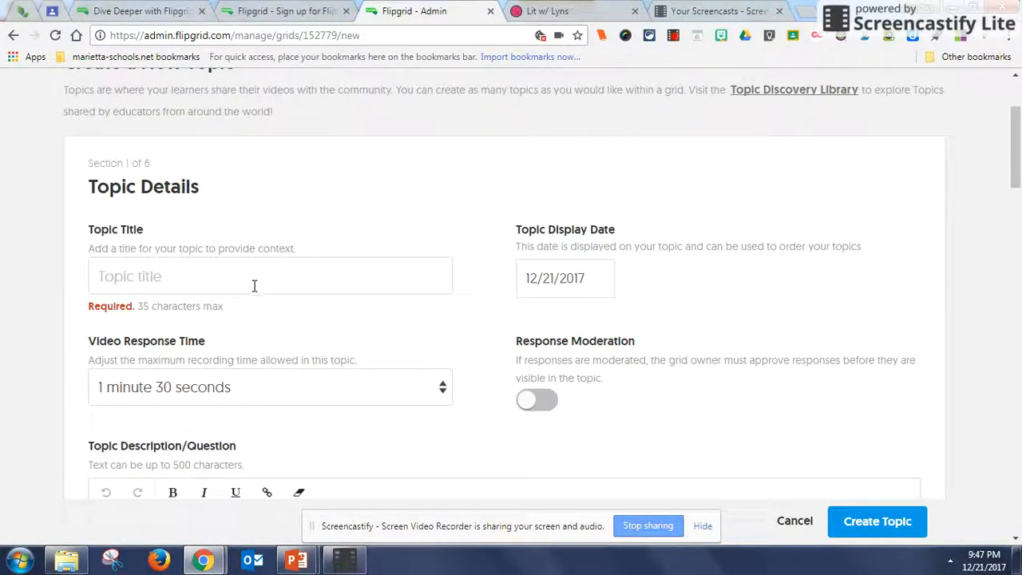
mouse_move(596, 316)
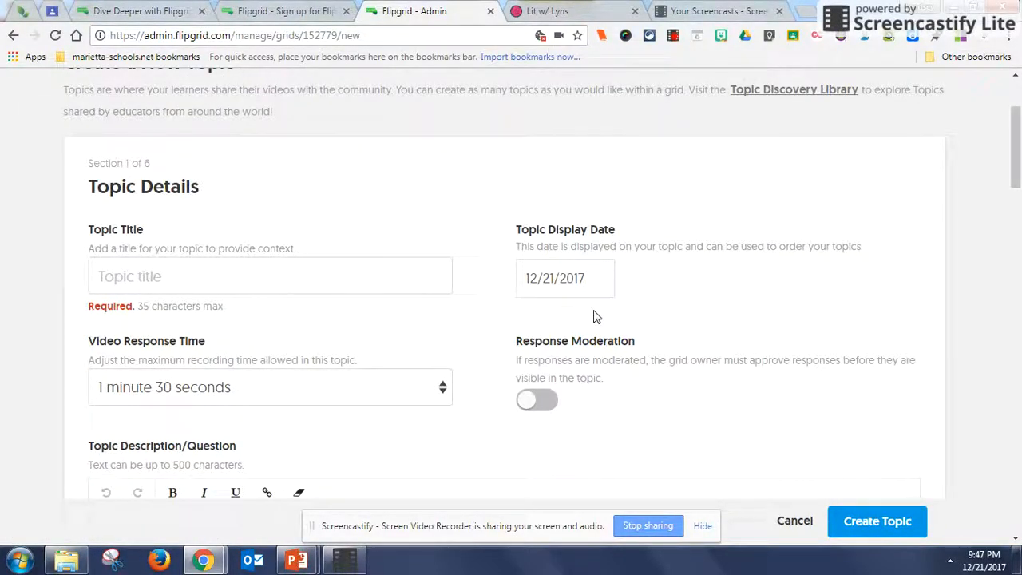
scroll(down, 3)
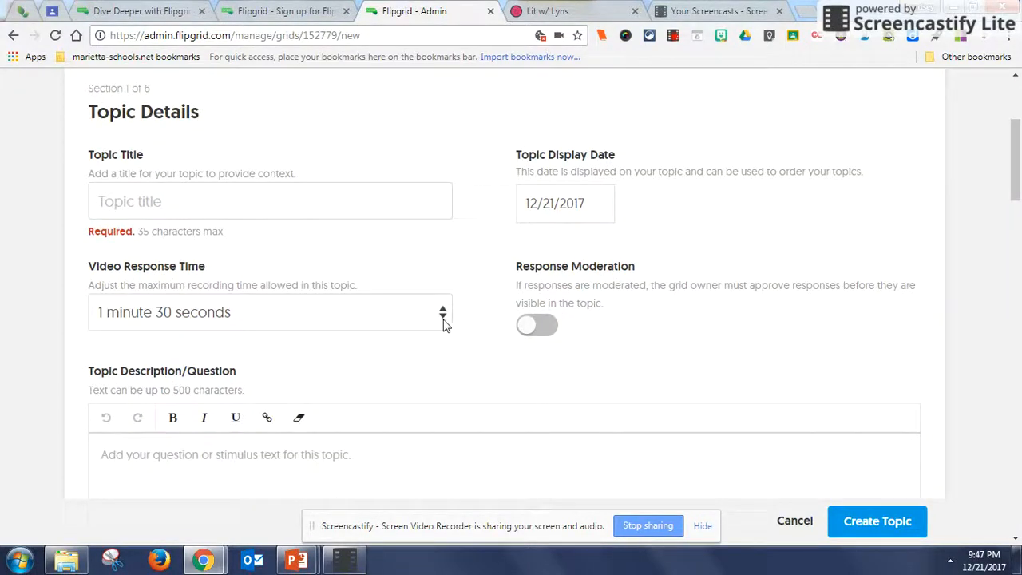
click(270, 311)
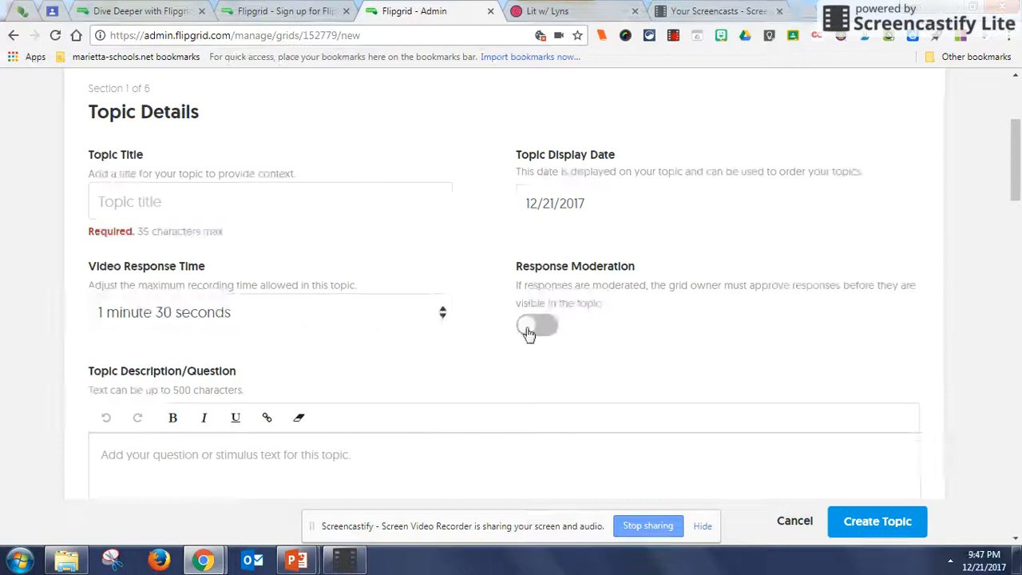
click(536, 325)
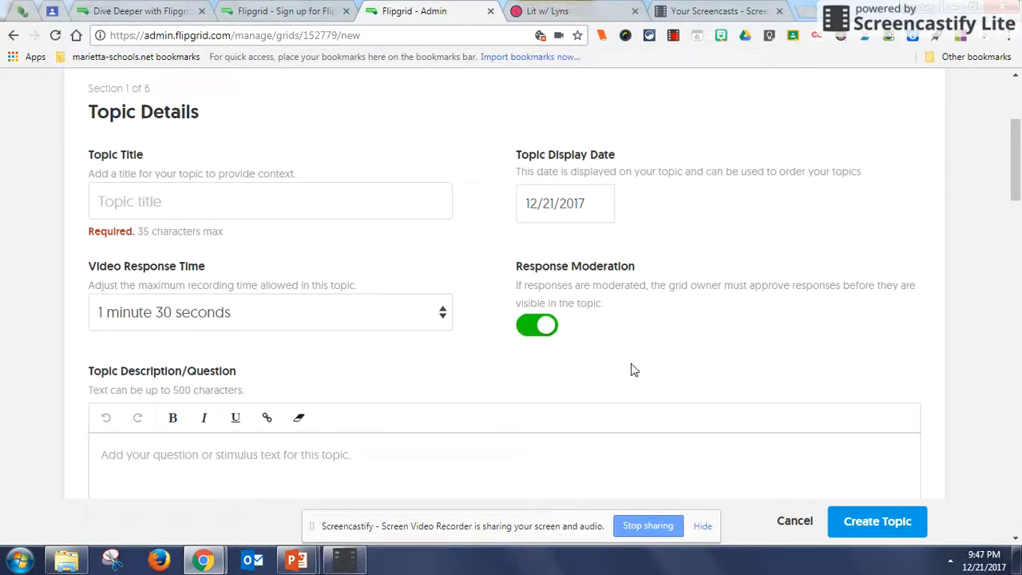
mouse_move(635, 355)
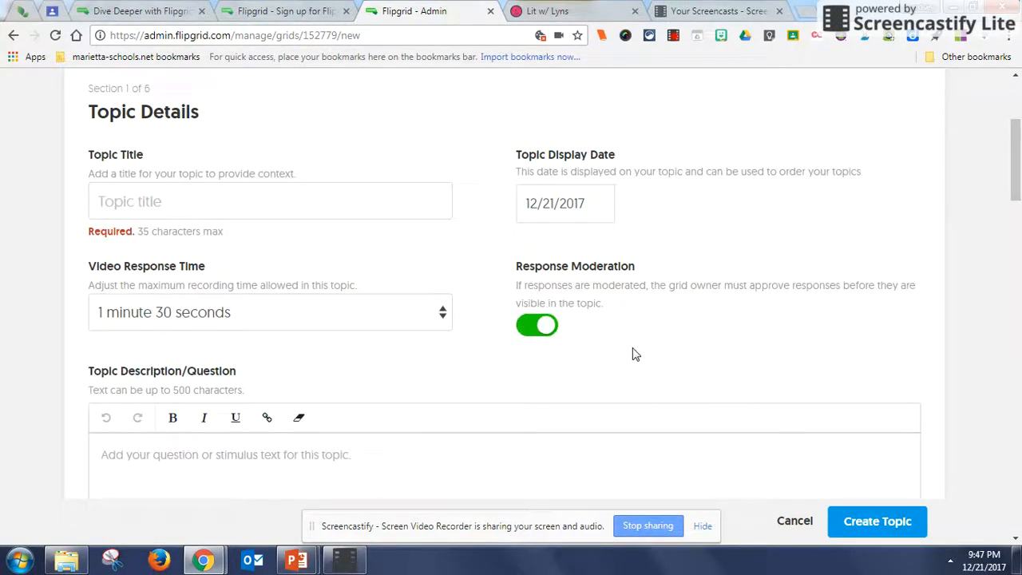
mouse_move(729, 316)
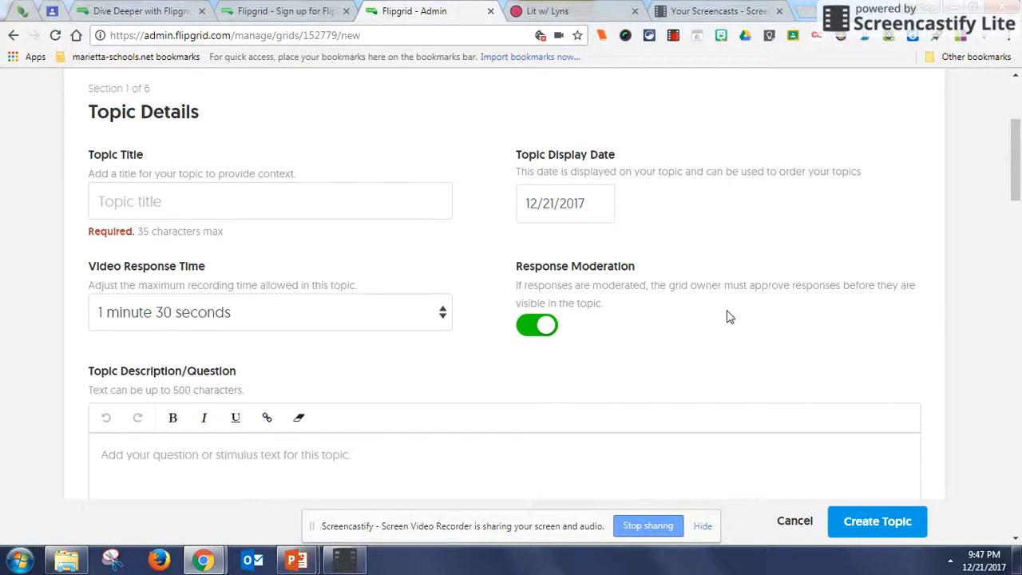
mouse_move(515, 357)
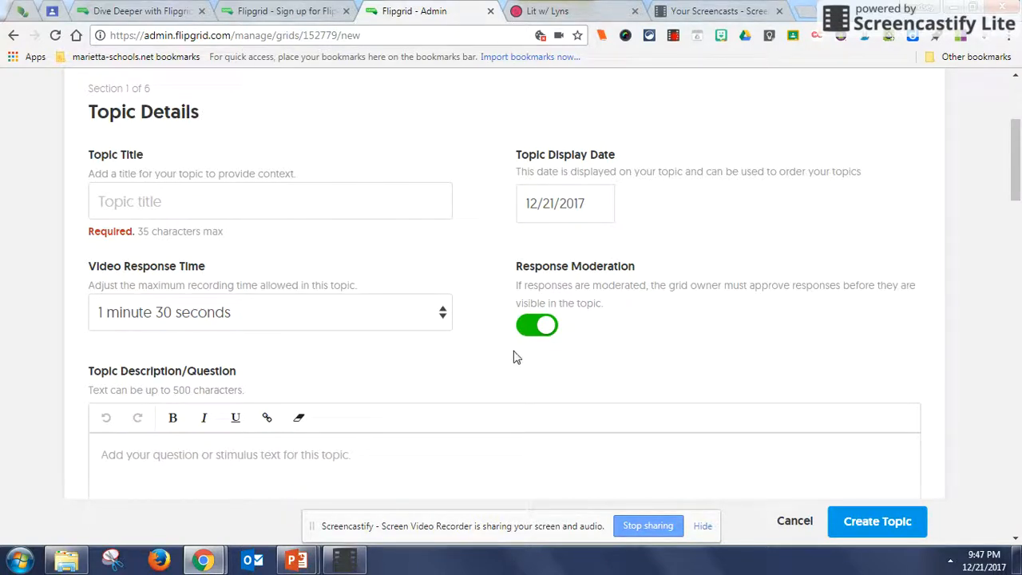
scroll(down, 3)
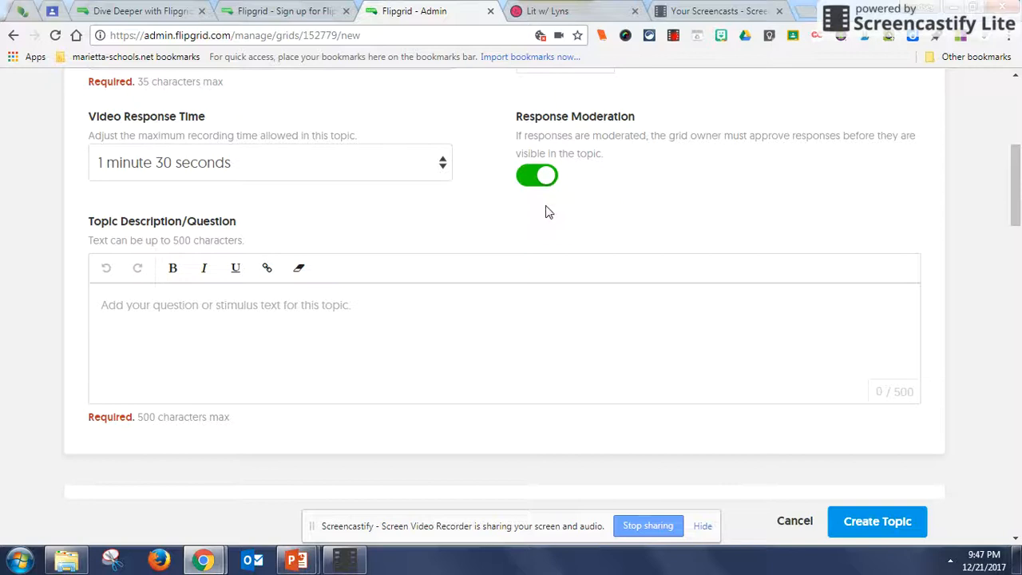
click(226, 305)
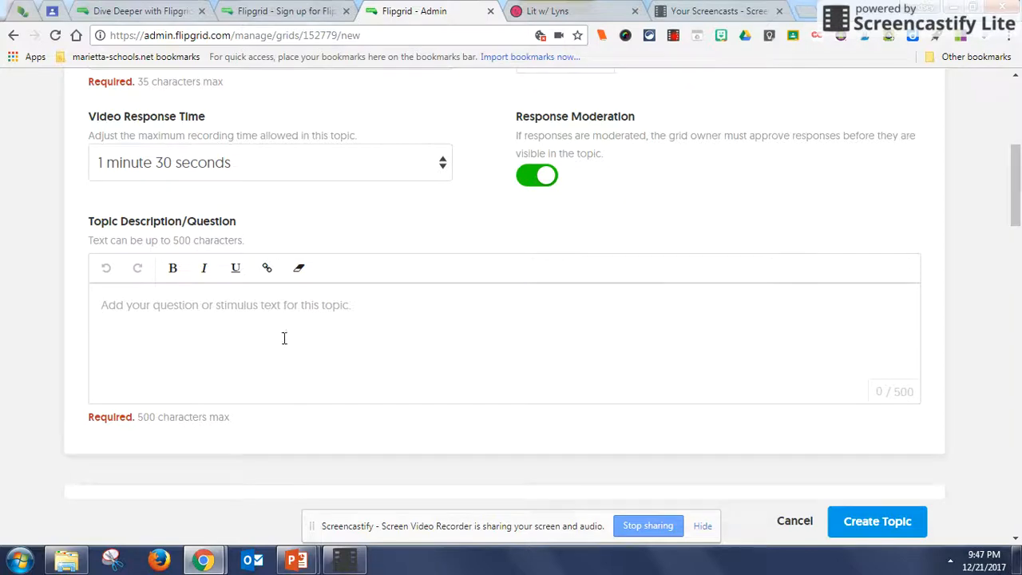
scroll(down, 3)
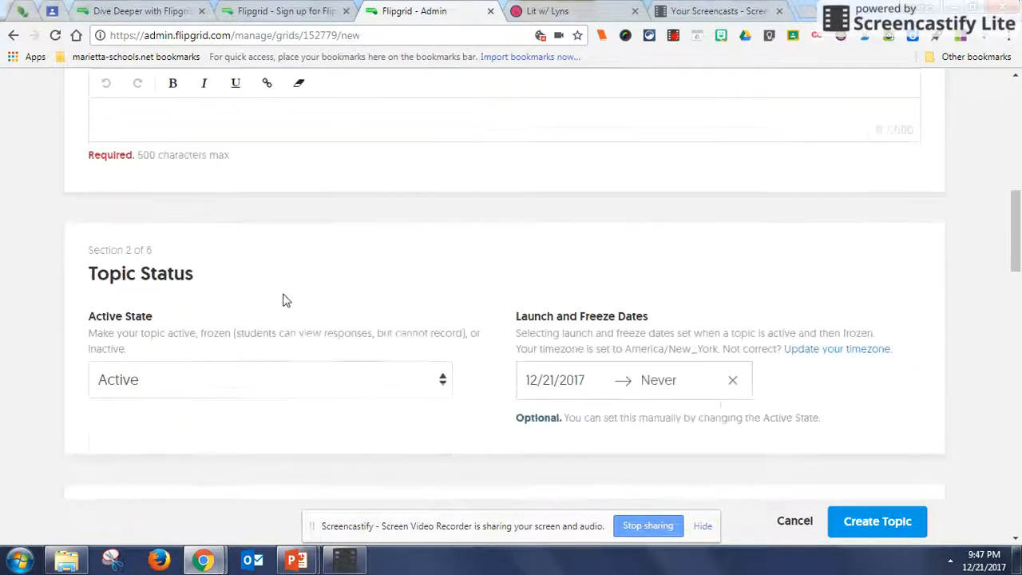
click(270, 379)
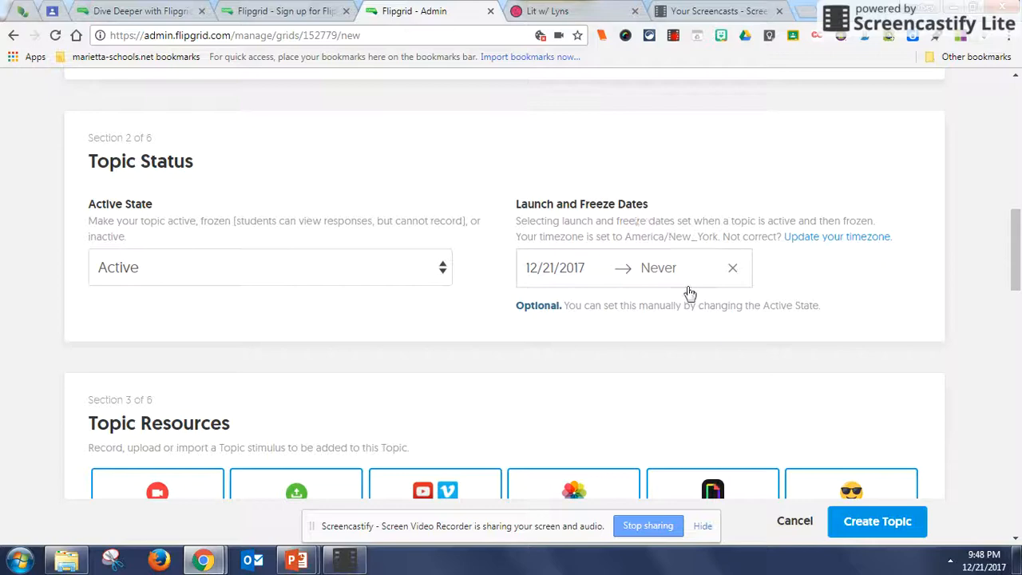
scroll(down, 3)
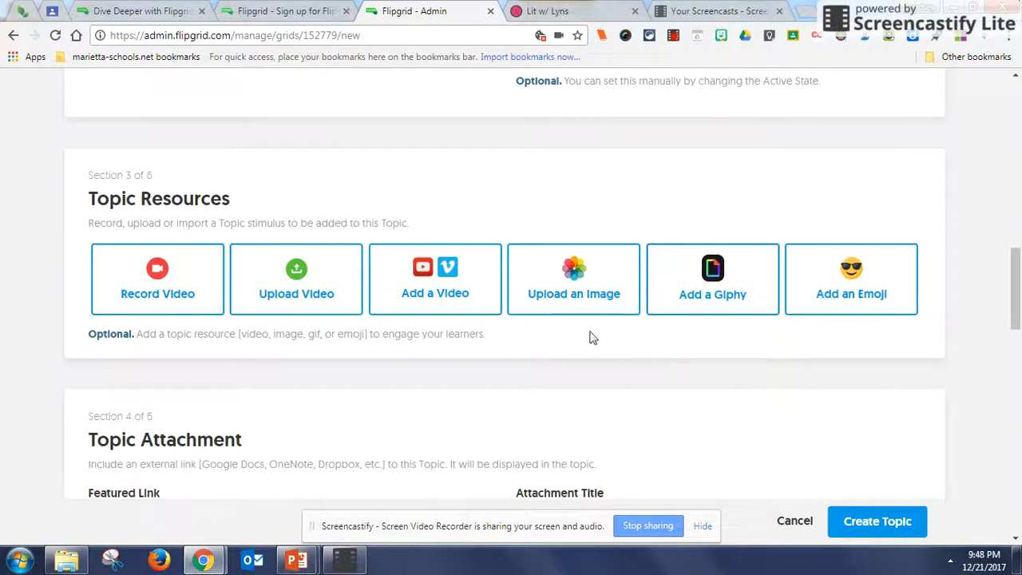
mouse_move(63, 216)
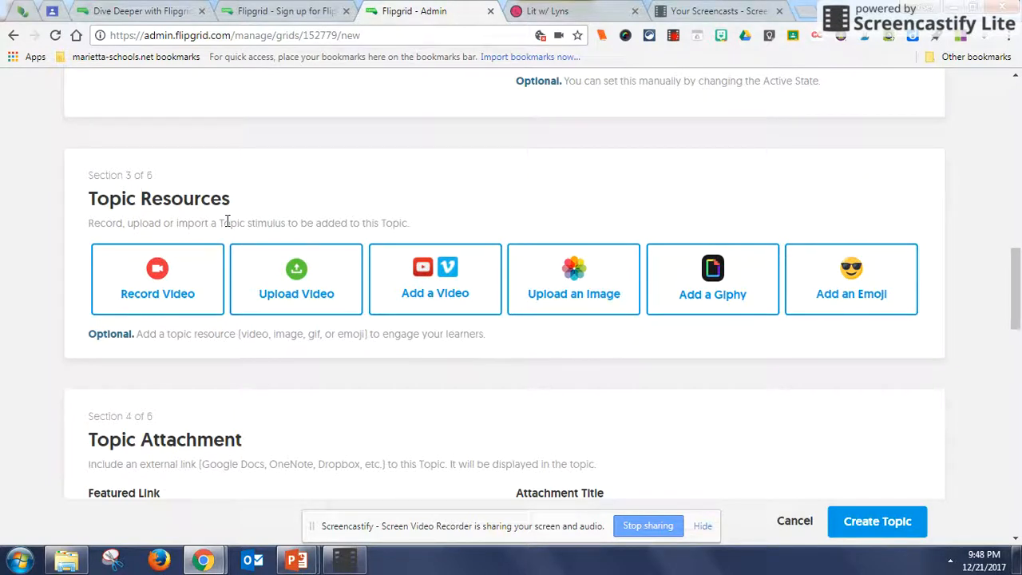
mouse_move(595, 243)
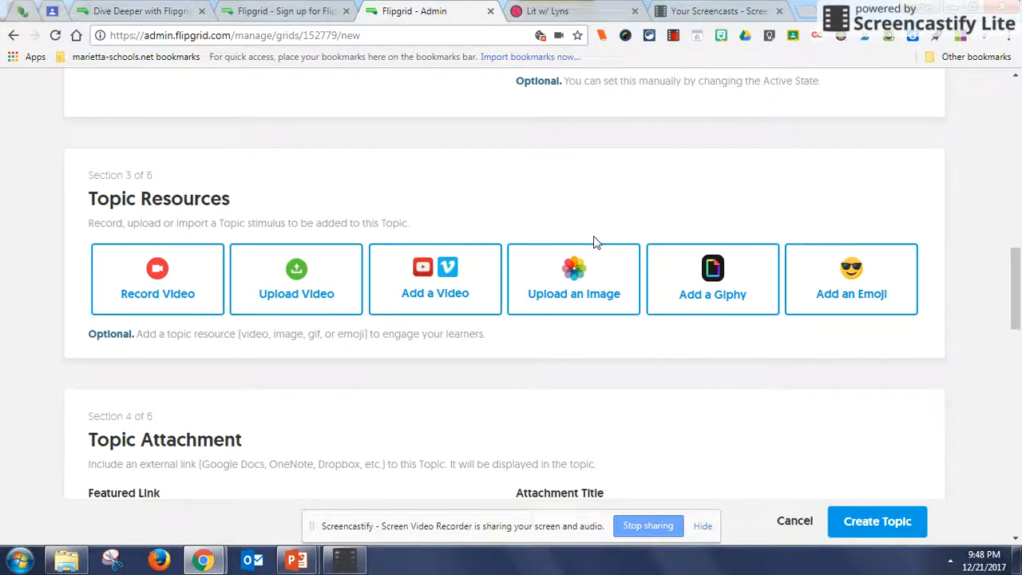
mouse_move(395, 223)
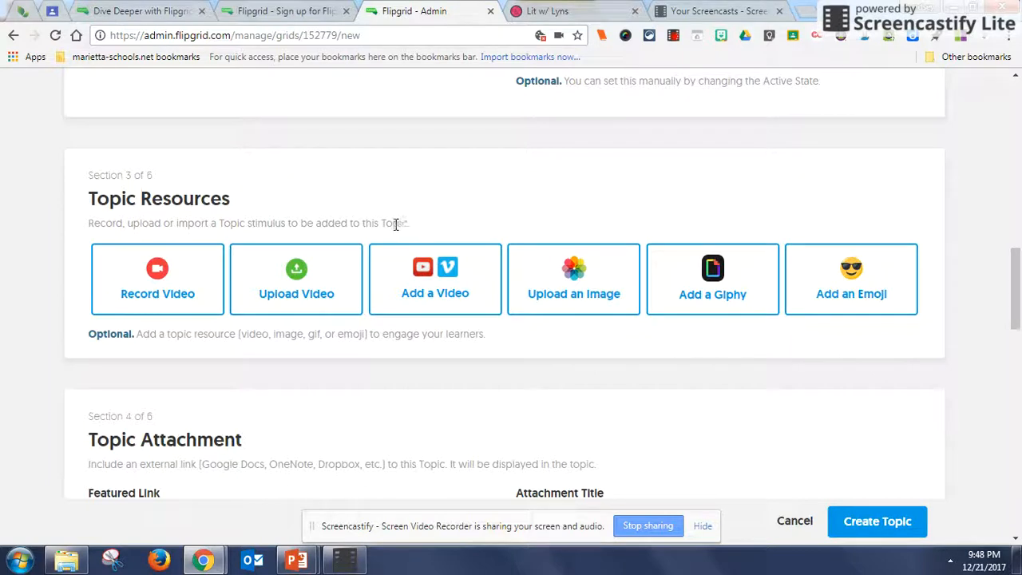
mouse_move(151, 314)
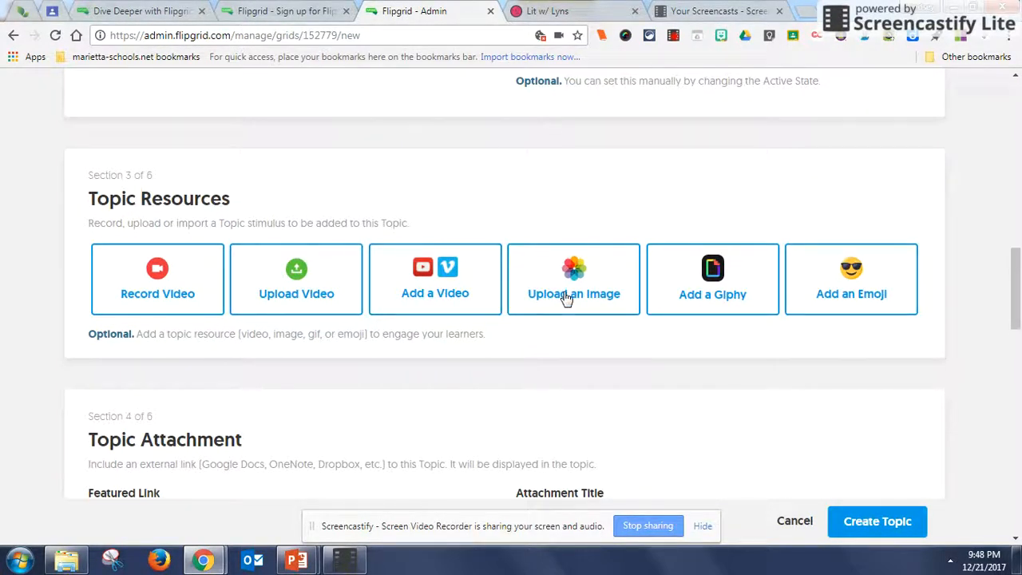
mouse_move(652, 323)
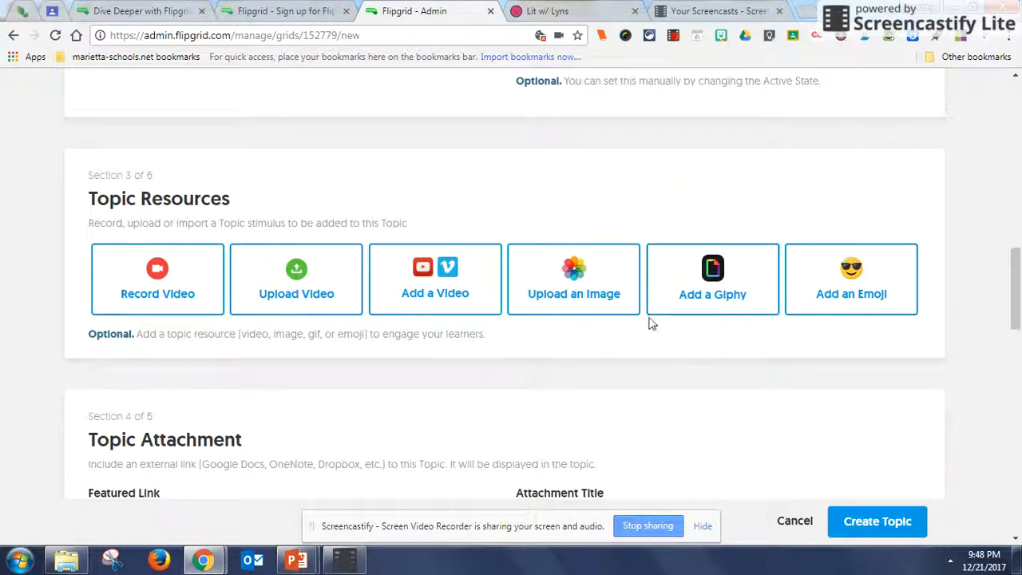
scroll(down, 3)
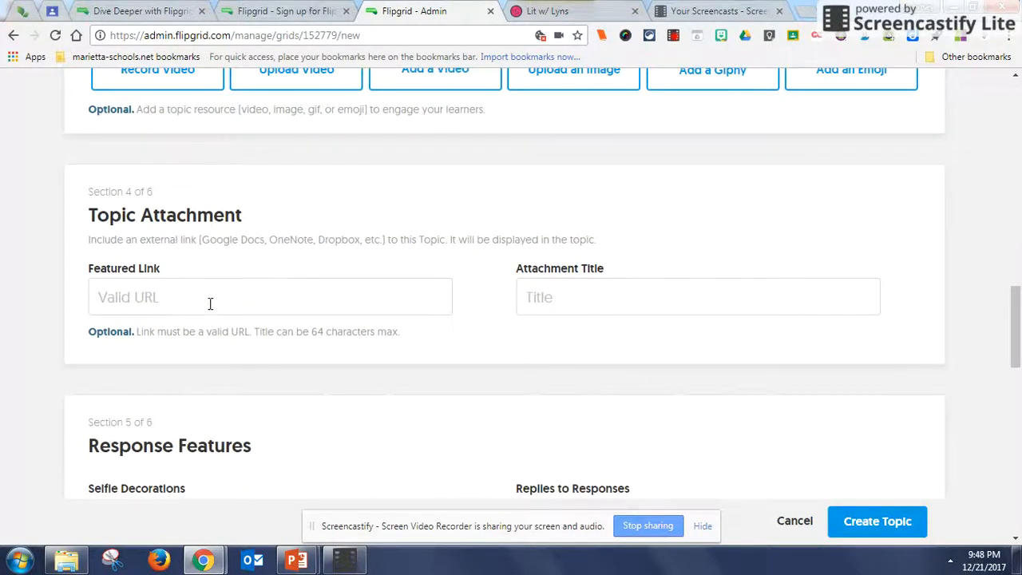
Step: Review the new-topic form's Response Features and Feedback settings
scroll(down, 3)
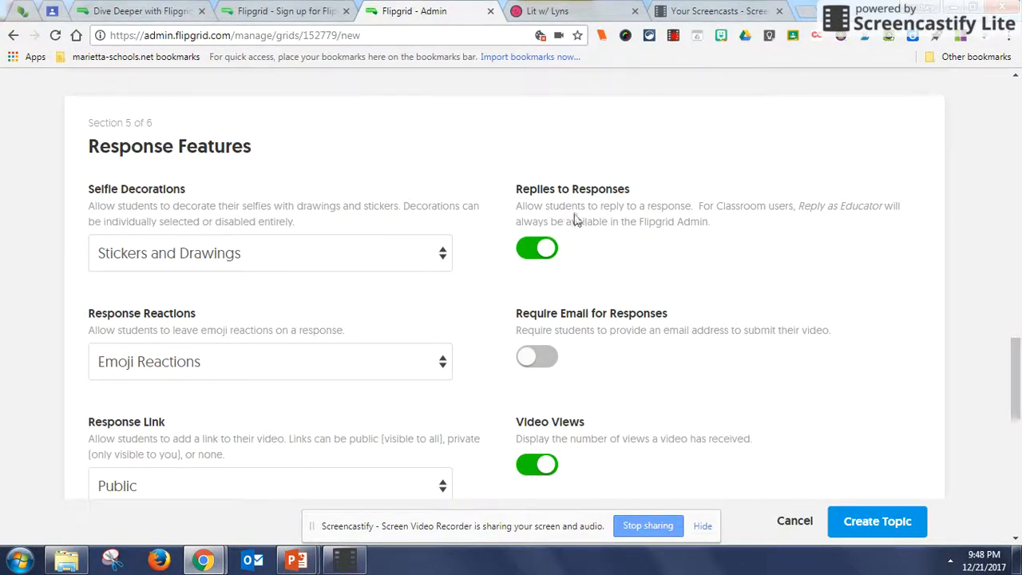
mouse_move(570, 245)
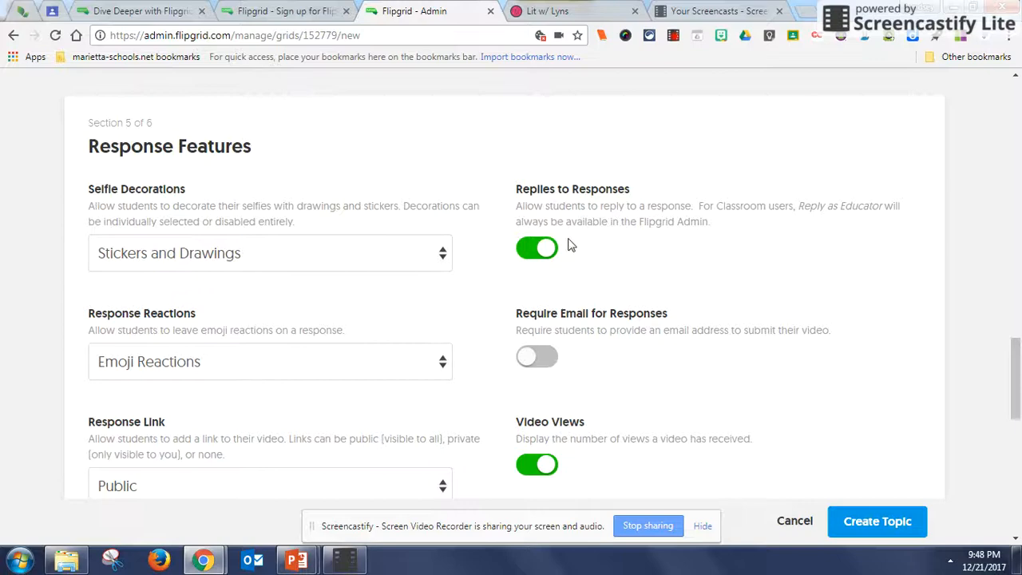
scroll(down, 3)
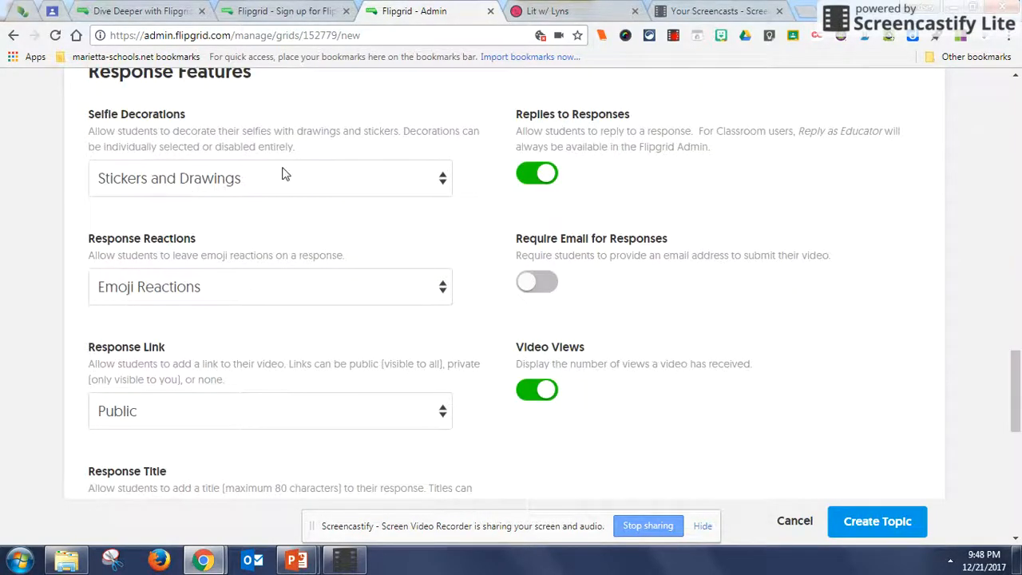
scroll(down, 3)
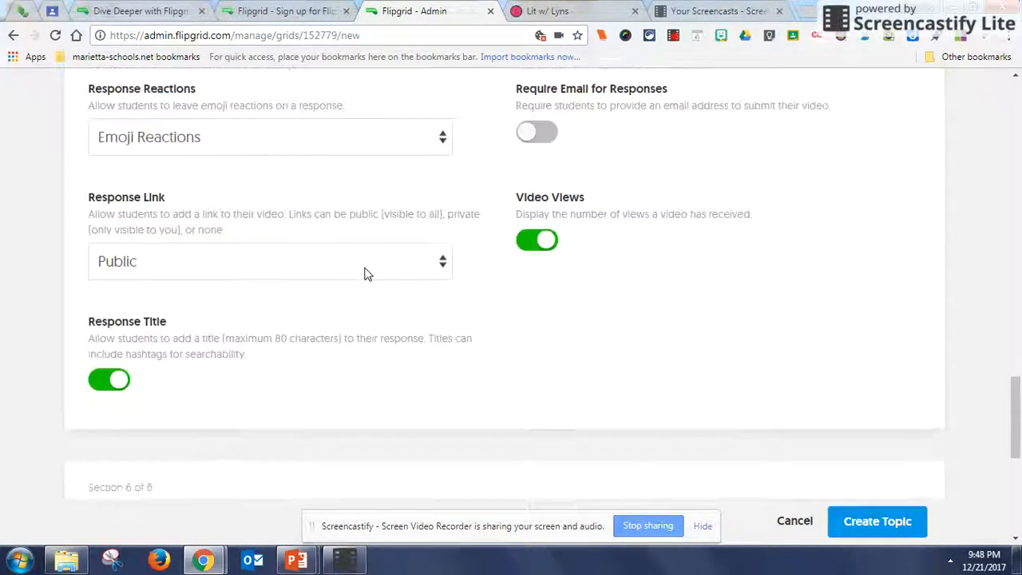
click(270, 262)
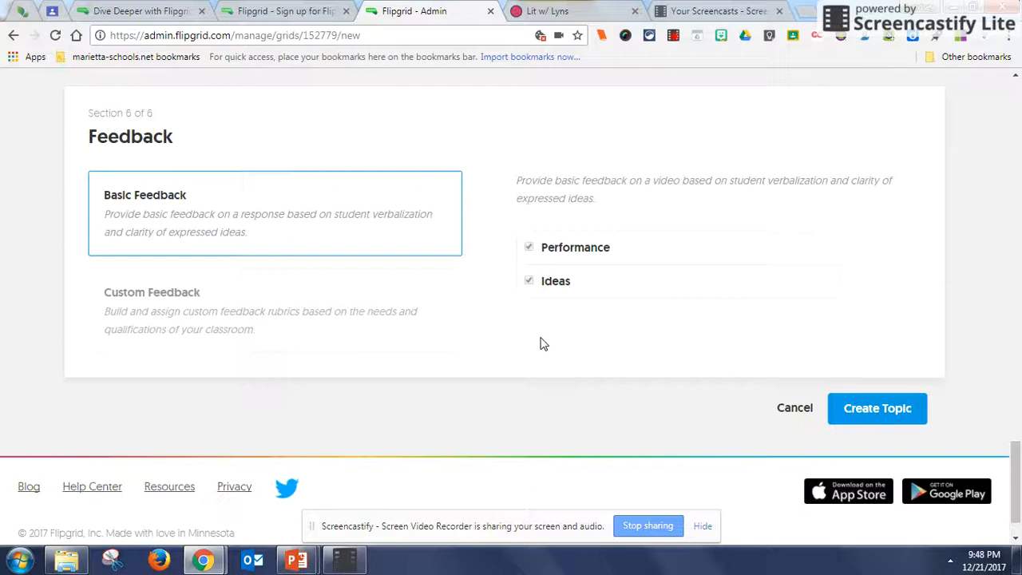
scroll(down, 3)
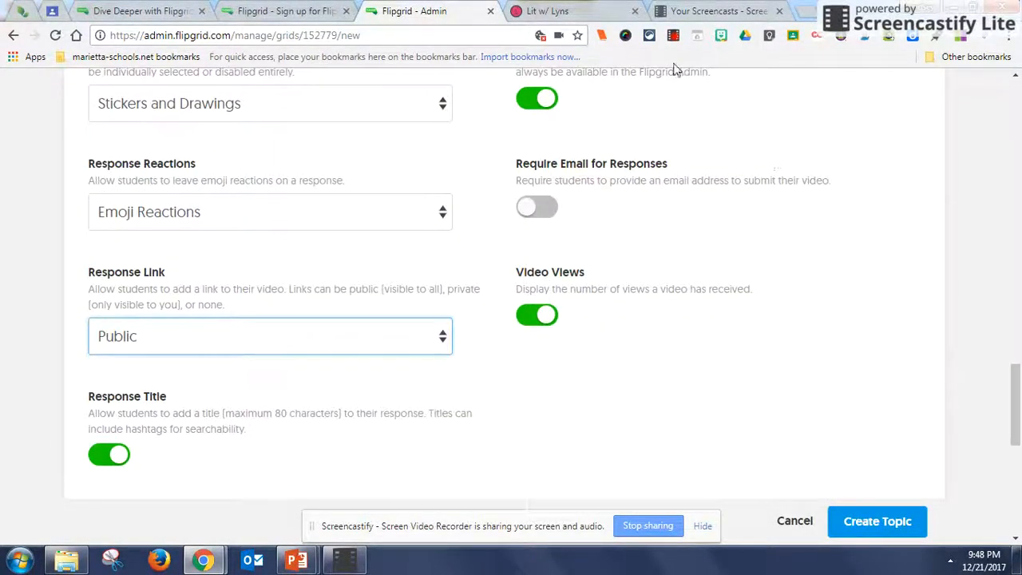
Step: Switch to the Lit w/ Lyns blog post about using Flipgrid in the classroom
click(547, 11)
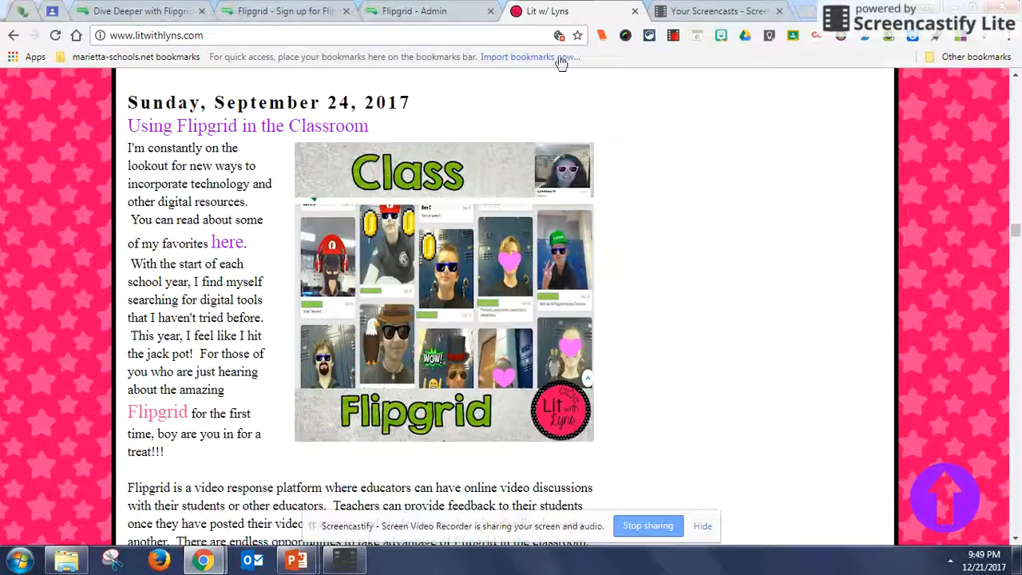
scroll(down, 3)
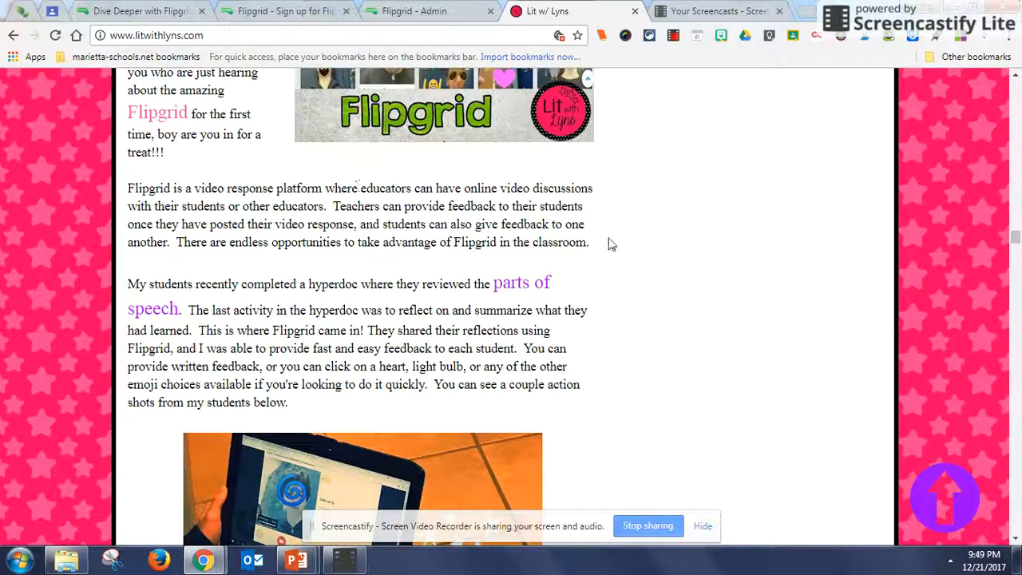
scroll(down, 3)
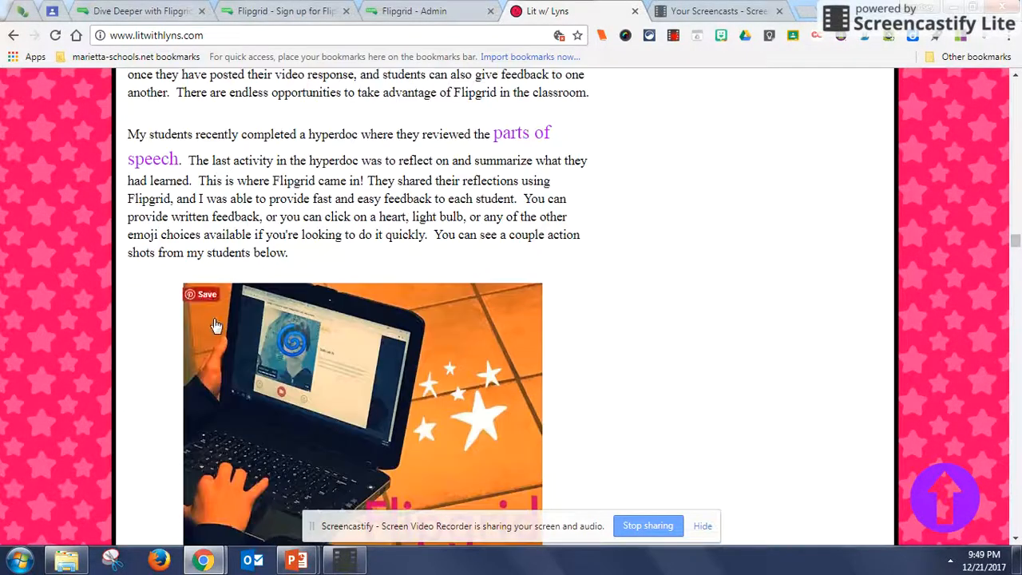
scroll(down, 3)
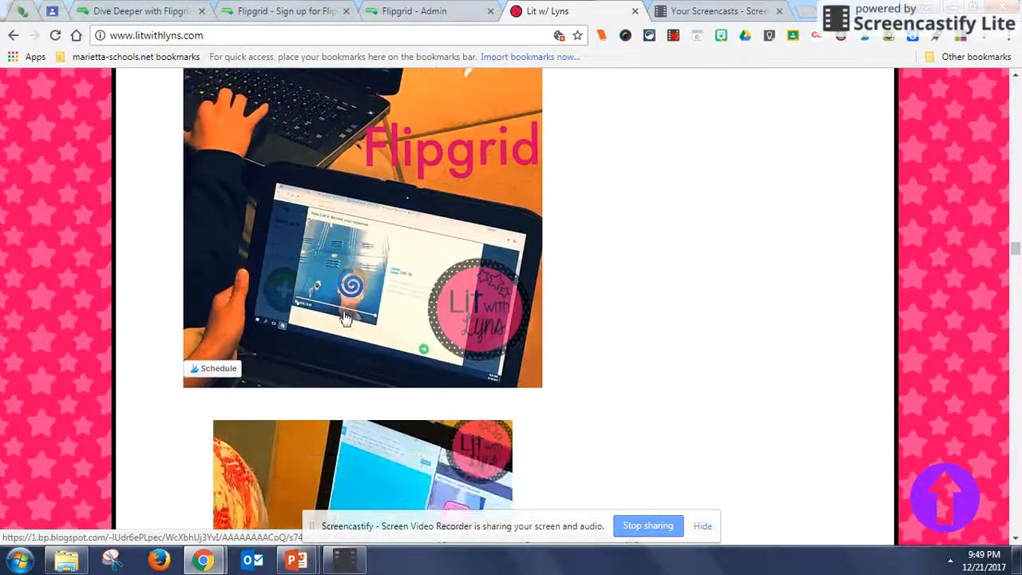
scroll(down, 3)
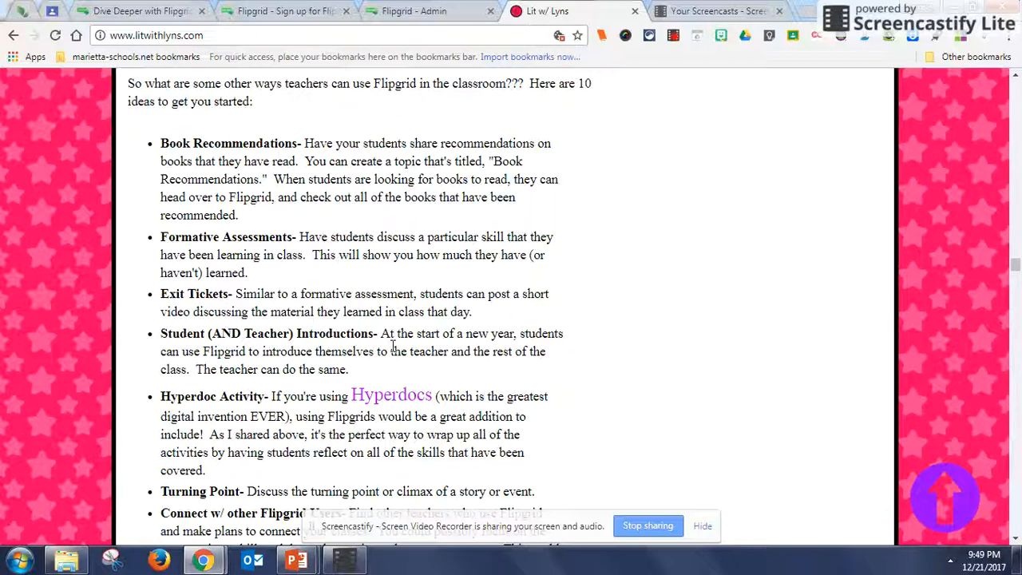
mouse_move(254, 375)
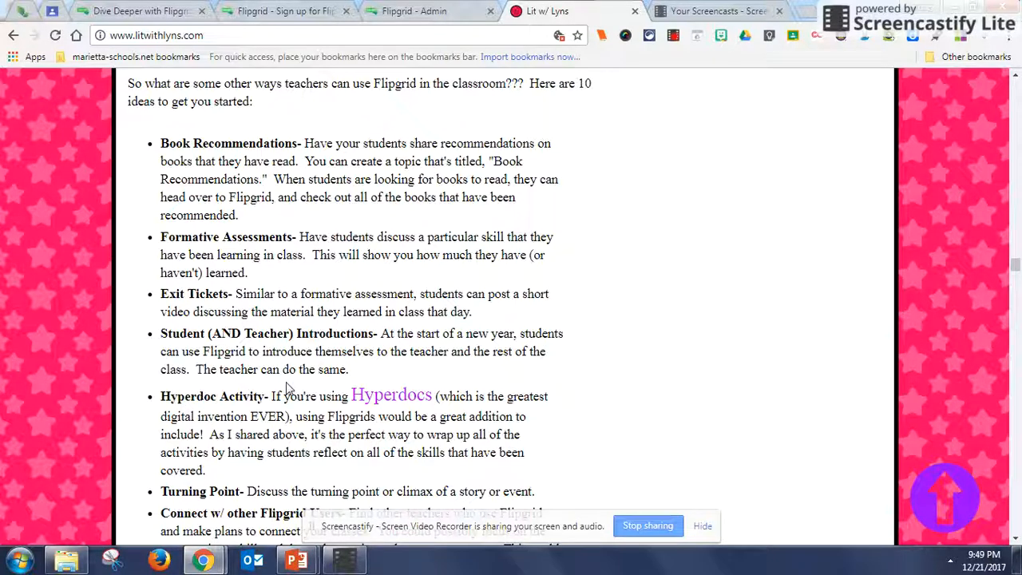
scroll(down, 3)
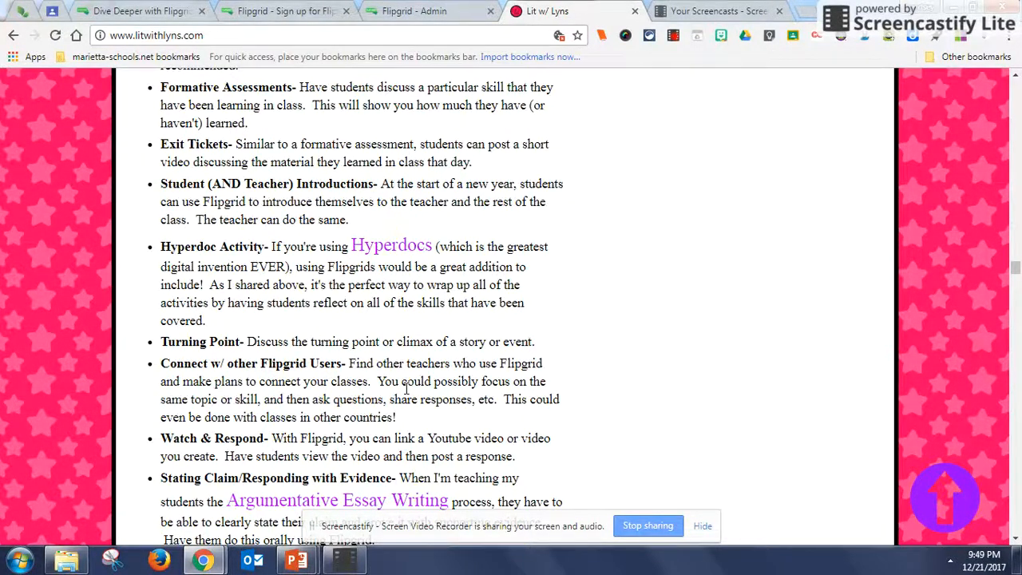
scroll(down, 3)
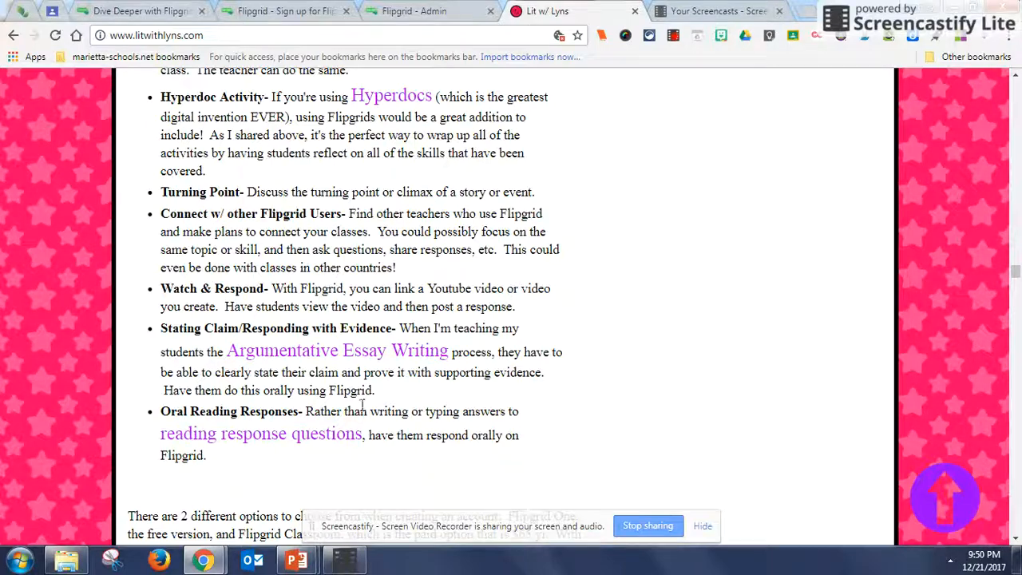
mouse_move(515, 431)
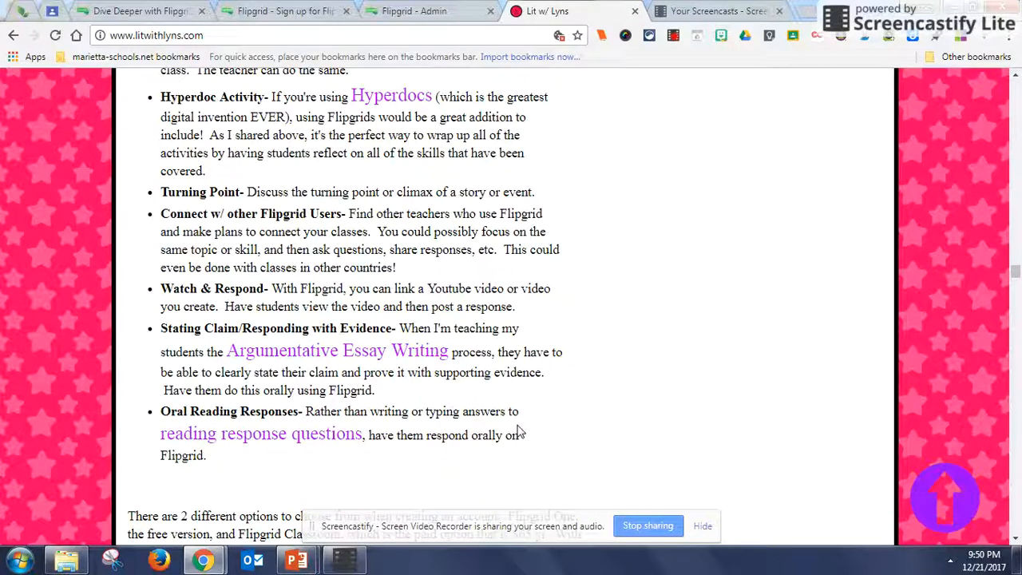
mouse_move(262, 434)
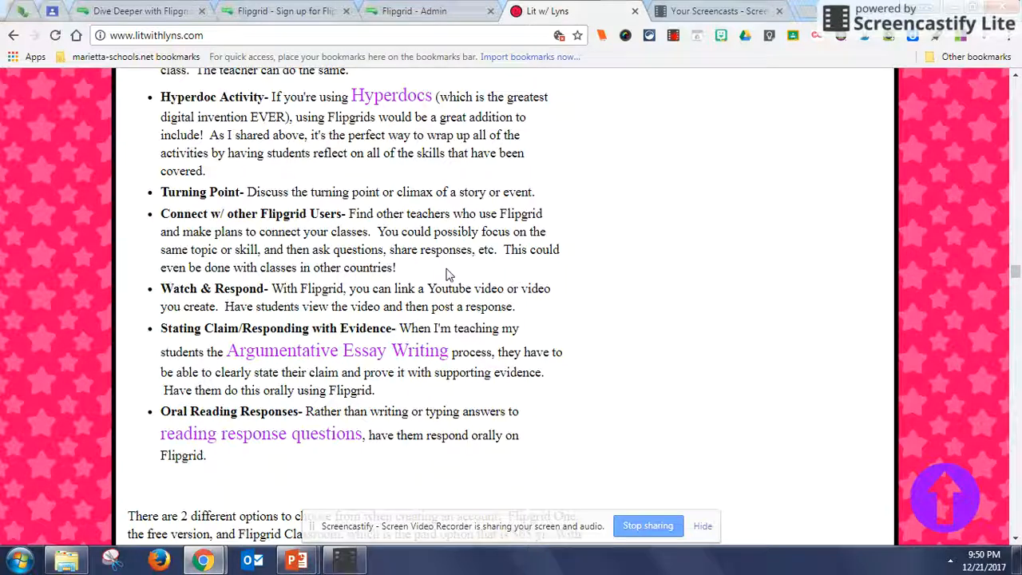
mouse_move(607, 120)
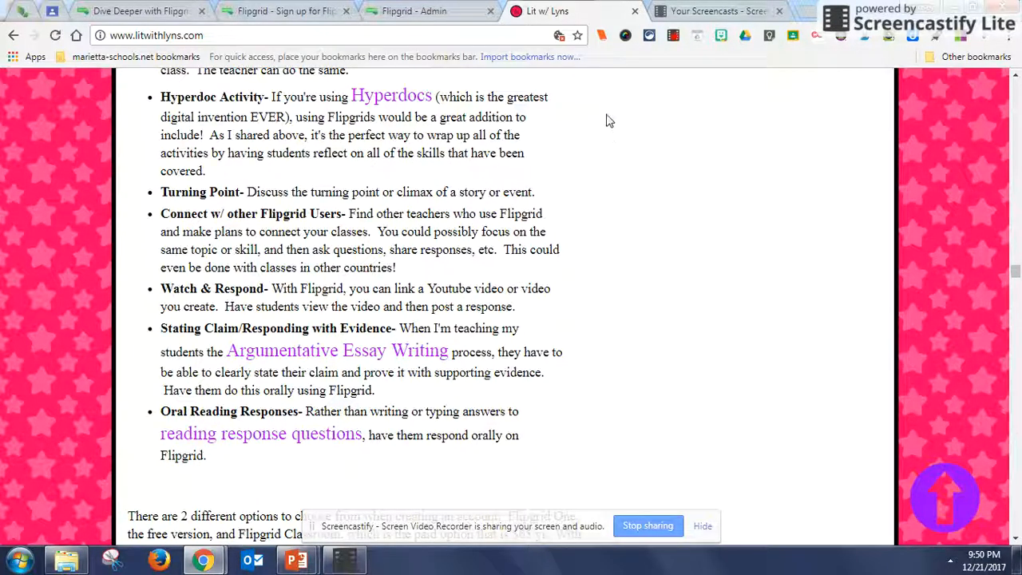